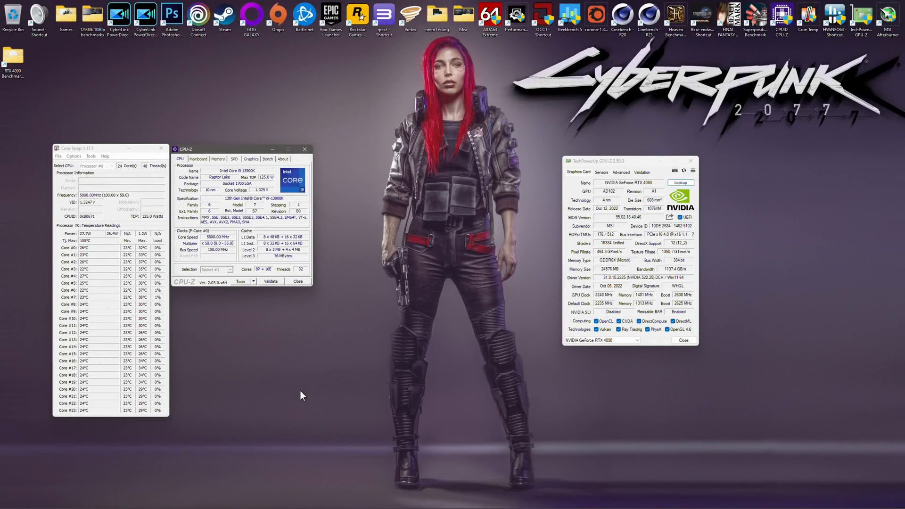
{"action": "mouse_move", "coordinate": [300, 394]}
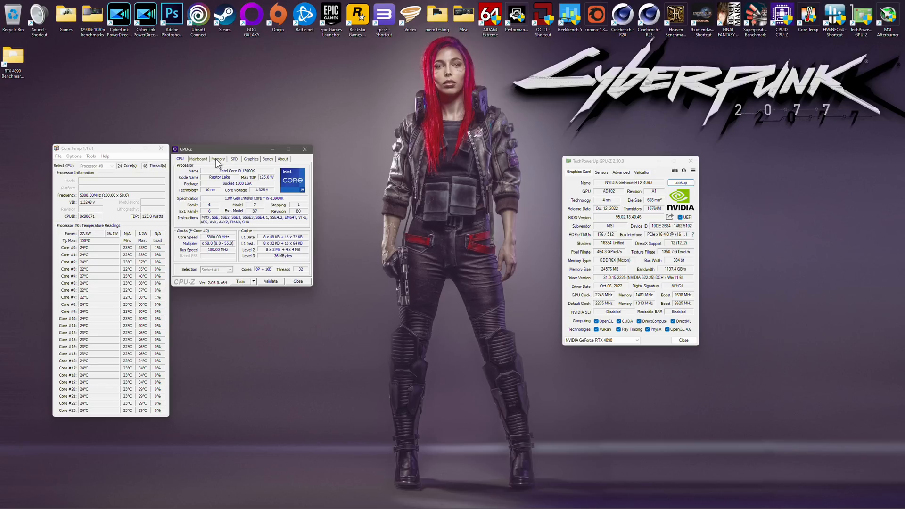
Show CPU-Z's Memory tab: 32 GB DDR5 quad channel at 3200 MHz, CL32 timings.
{"action": "left_click", "coordinate": [218, 158]}
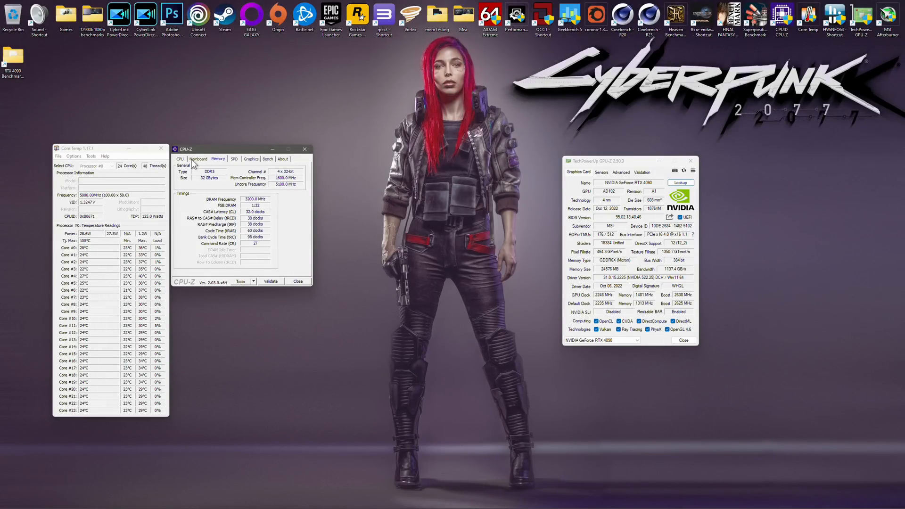
Close the GPU-Z window and bring up CPU-Z's Bench page for the i9-13900K.
{"action": "left_click", "coordinate": [180, 159]}
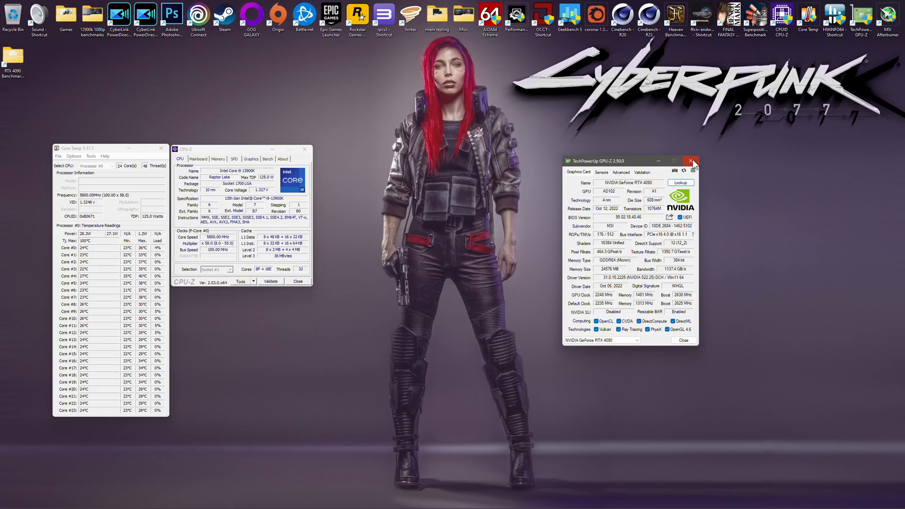
{"action": "left_click", "coordinate": [691, 161]}
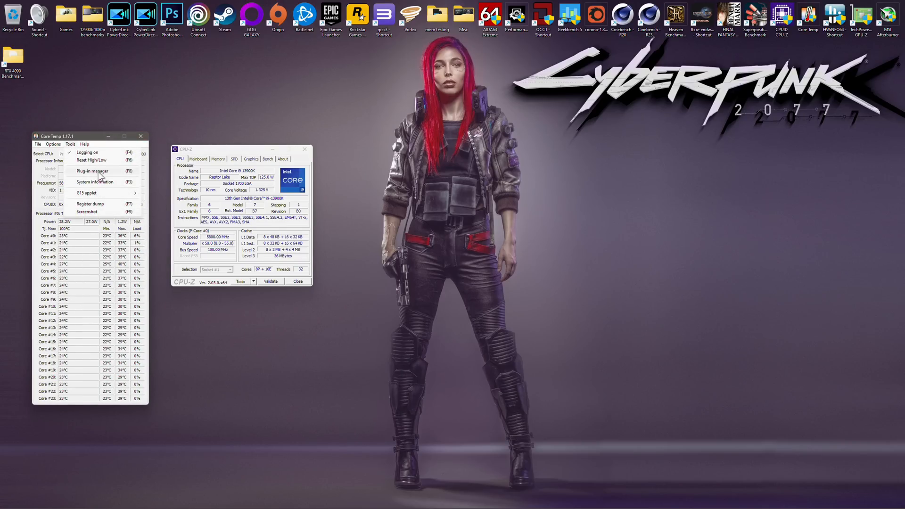
{"action": "left_click", "coordinate": [53, 144]}
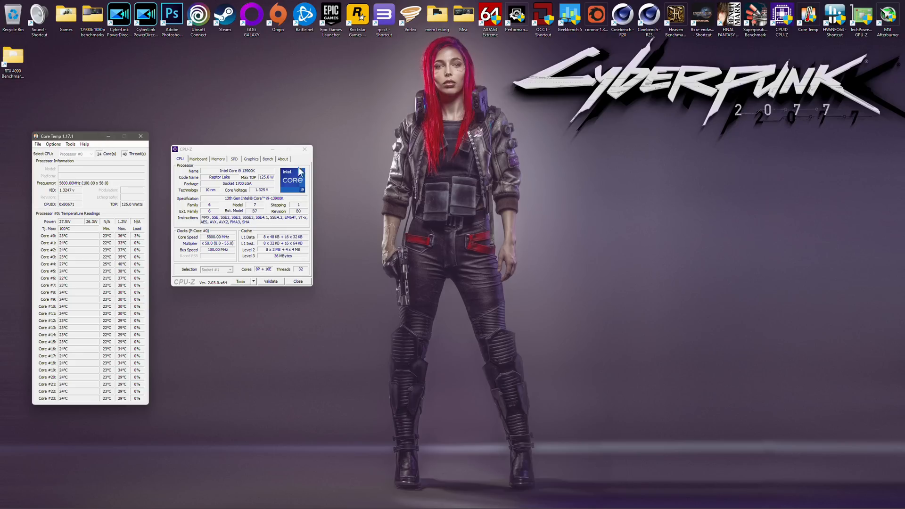
{"action": "left_click", "coordinate": [267, 159]}
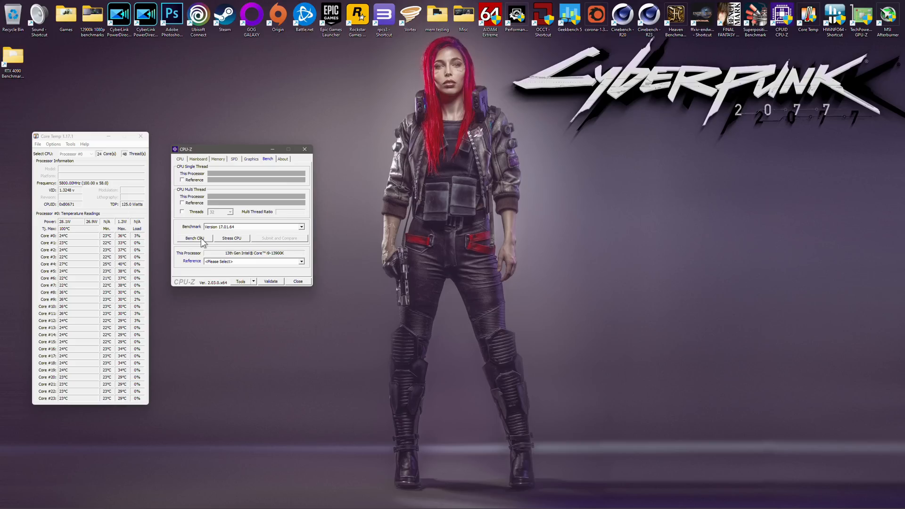
{"action": "left_click", "coordinate": [195, 238]}
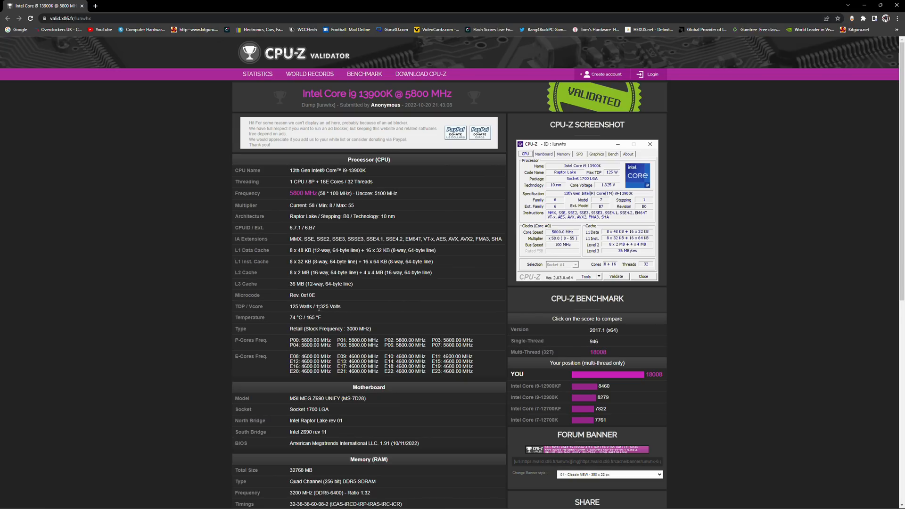
{"action": "mouse_move", "coordinate": [330, 315]}
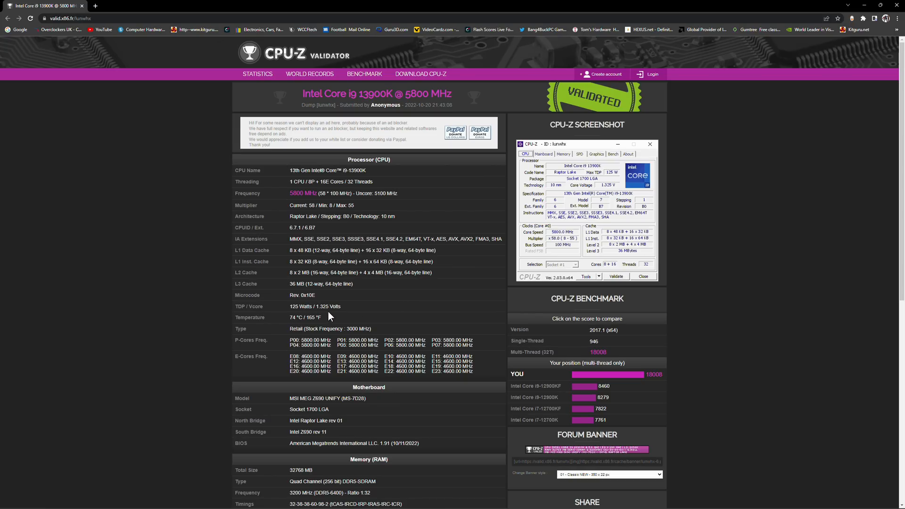
{"action": "mouse_move", "coordinate": [599, 352]}
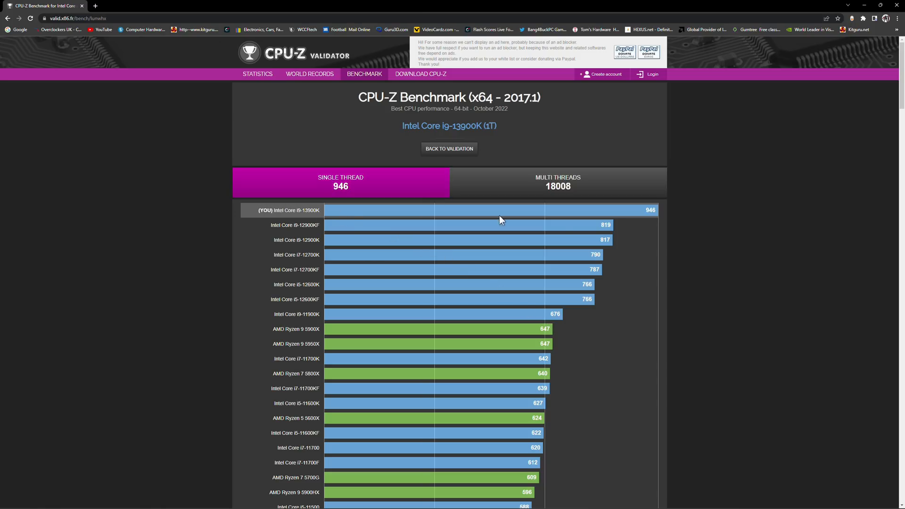
{"action": "mouse_move", "coordinate": [631, 223]}
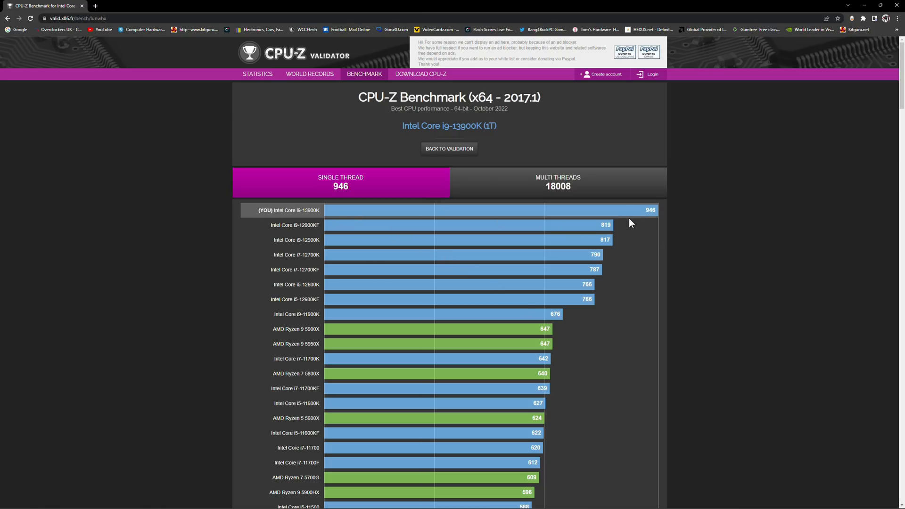
{"action": "mouse_move", "coordinate": [510, 274]}
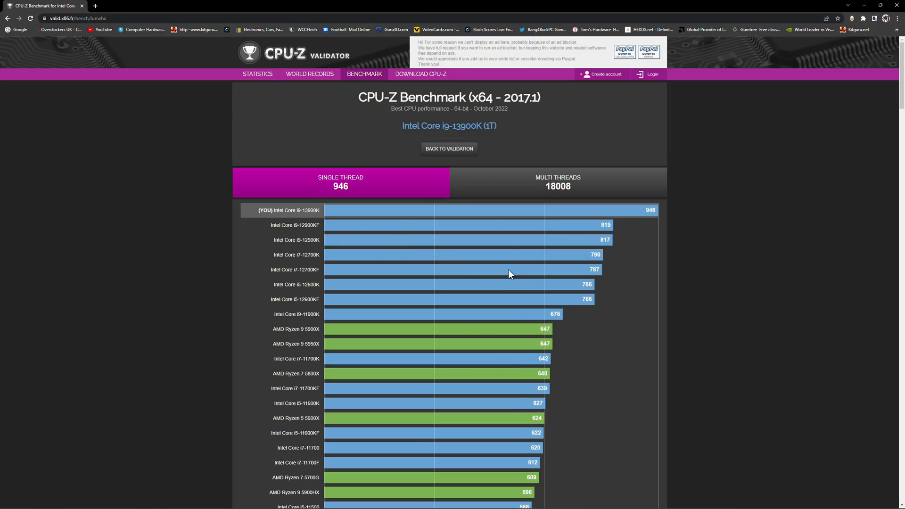
{"action": "mouse_move", "coordinate": [606, 232]}
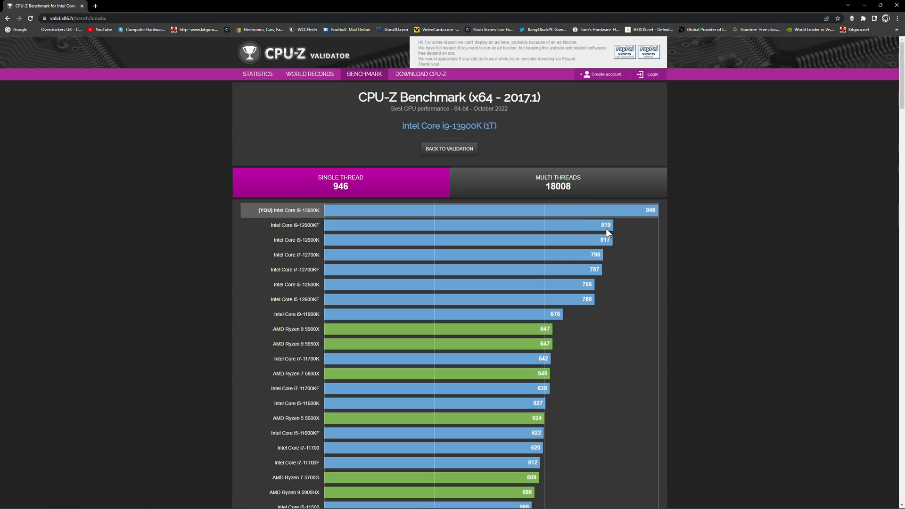
{"action": "mouse_move", "coordinate": [609, 230]}
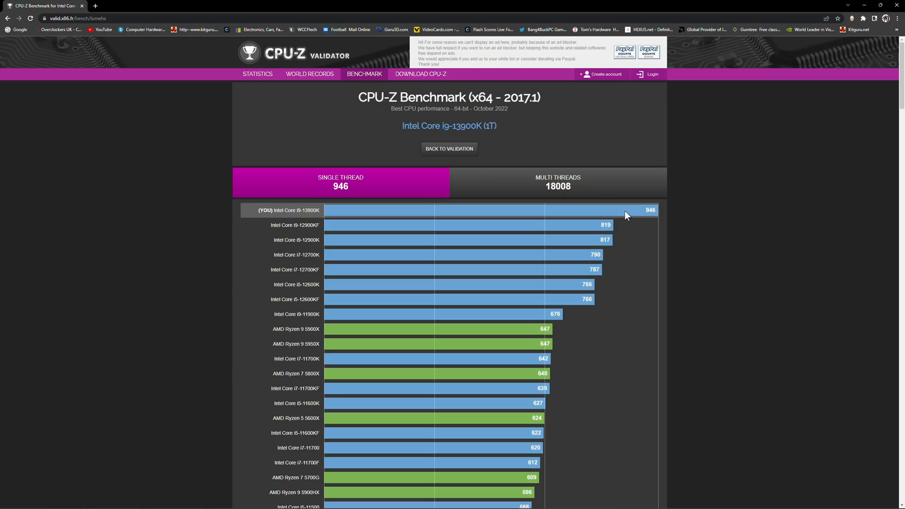
{"action": "mouse_move", "coordinate": [631, 215]}
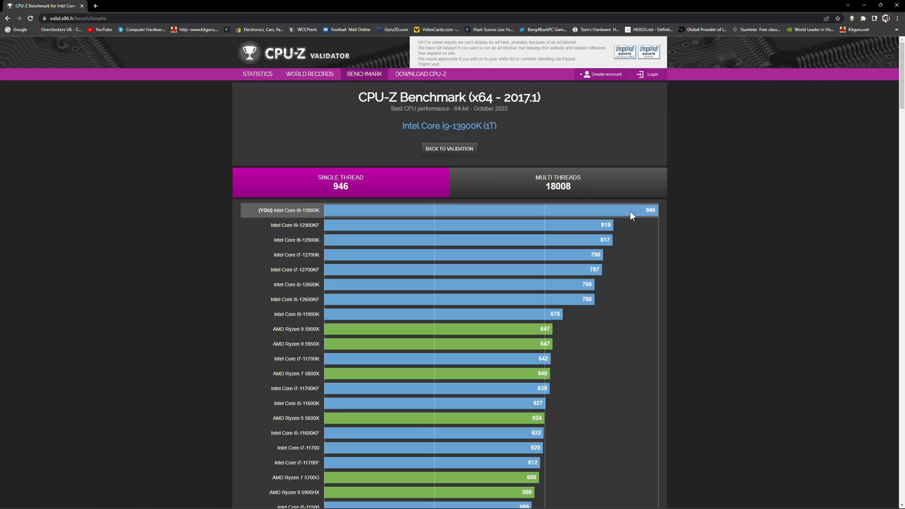
{"action": "mouse_move", "coordinate": [625, 227]}
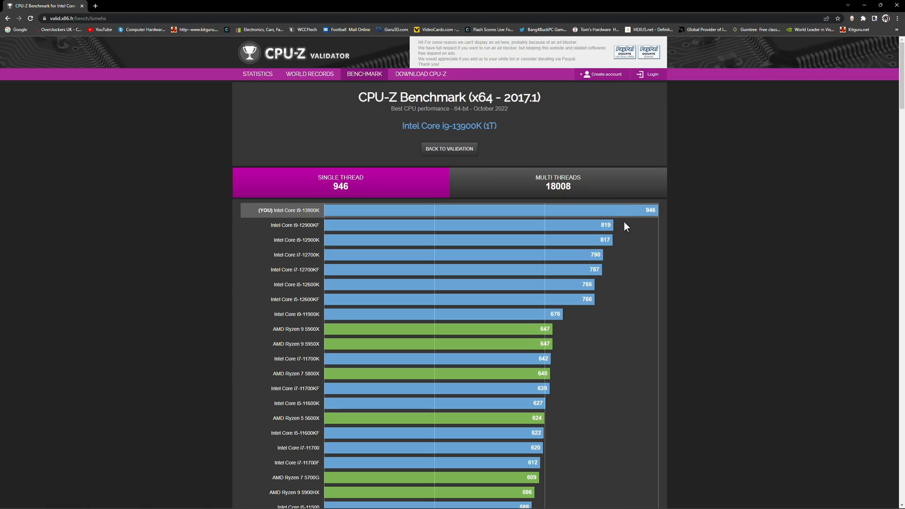
{"action": "mouse_move", "coordinate": [407, 242]}
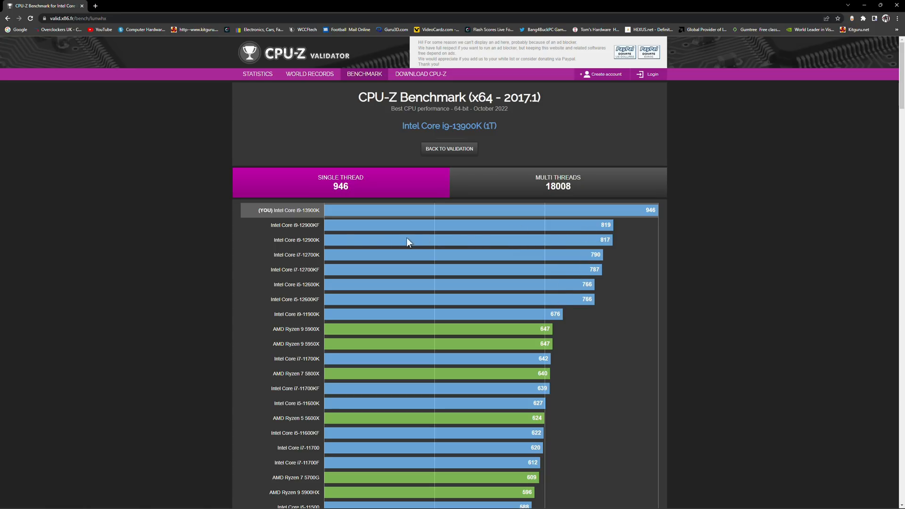
{"action": "mouse_move", "coordinate": [617, 229]}
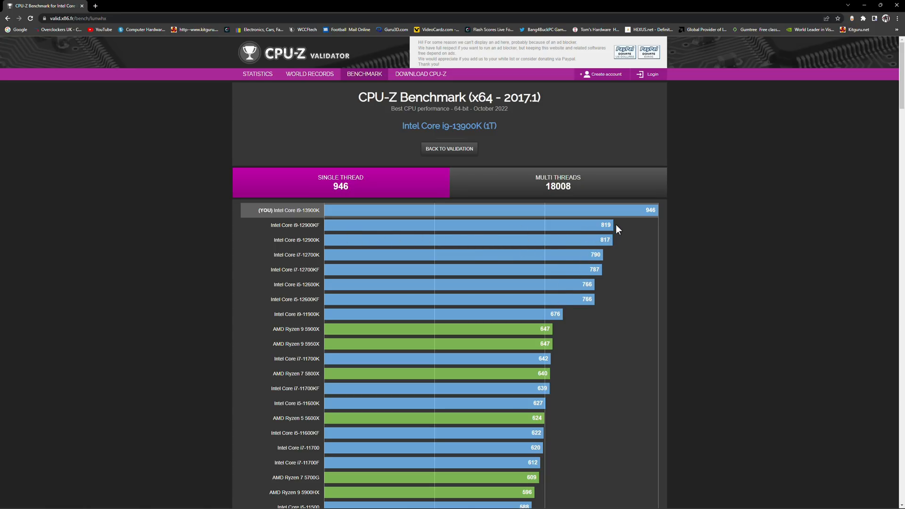
Switch the Validator comparison to Multi Threads, ranking the 18008 score first.
{"action": "left_click", "coordinate": [557, 182]}
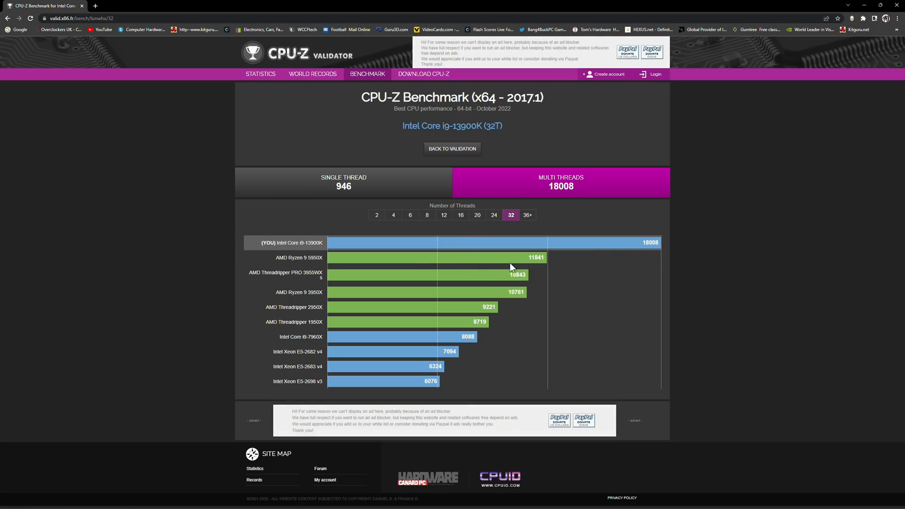
{"action": "mouse_move", "coordinate": [565, 282]}
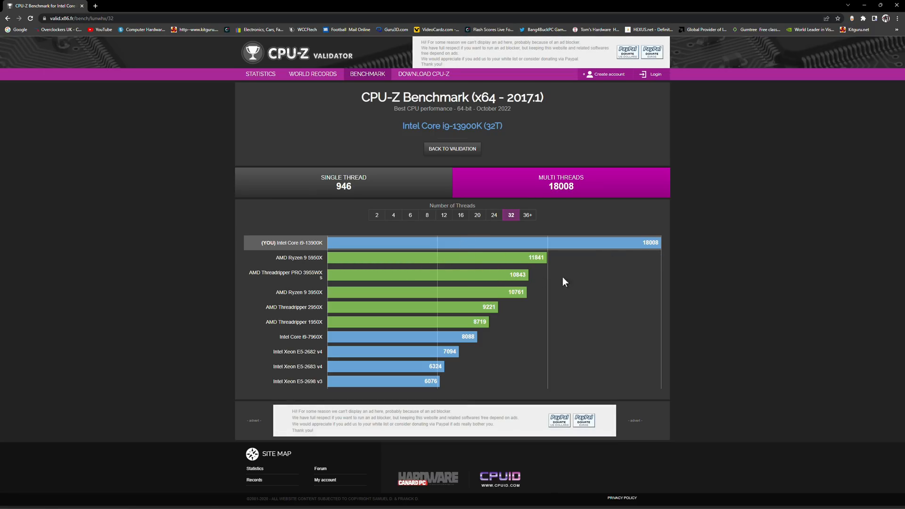
{"action": "mouse_move", "coordinate": [627, 246]}
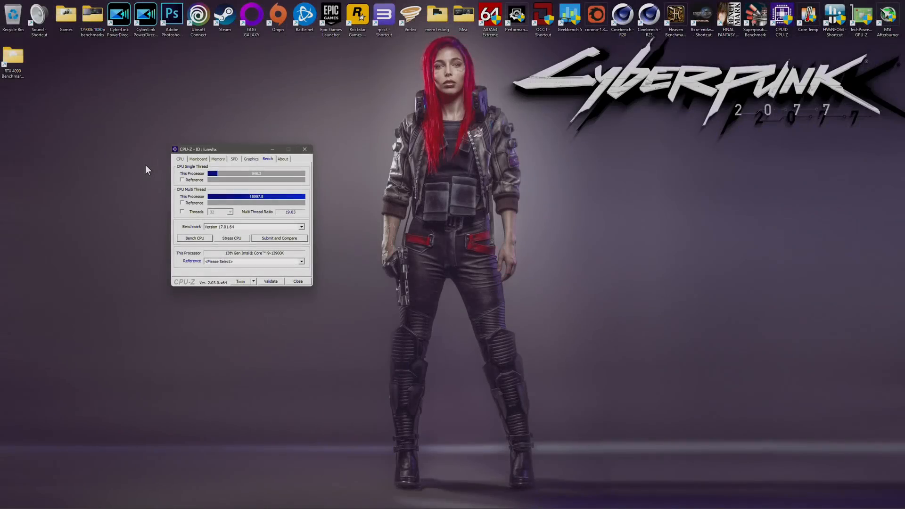
Close the CPU-Z benchmark results to move on to Cinebench R20.
{"action": "left_click", "coordinate": [179, 159]}
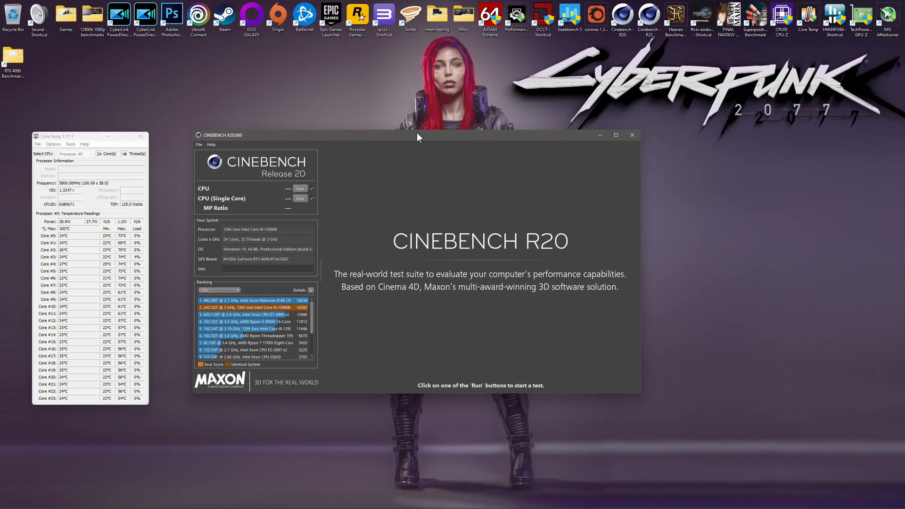
Start Cinebench R20's multi-core CPU render test.
{"action": "scroll", "scroll_direction": "down", "scroll_amount": 3}
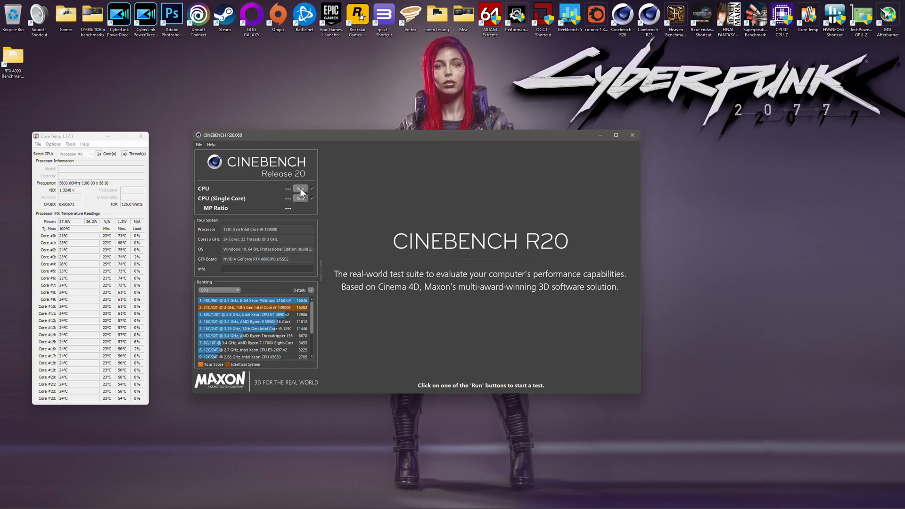
{"action": "left_click", "coordinate": [300, 188]}
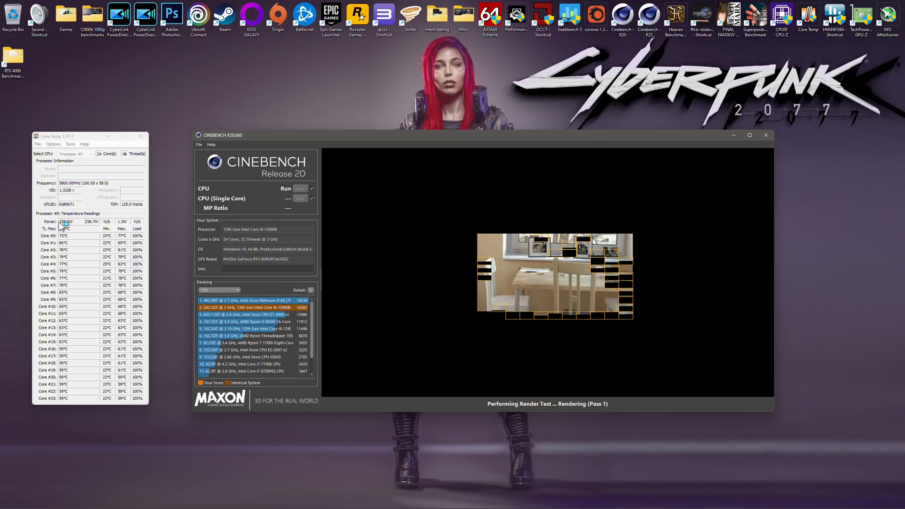
{"action": "mouse_move", "coordinate": [64, 231]}
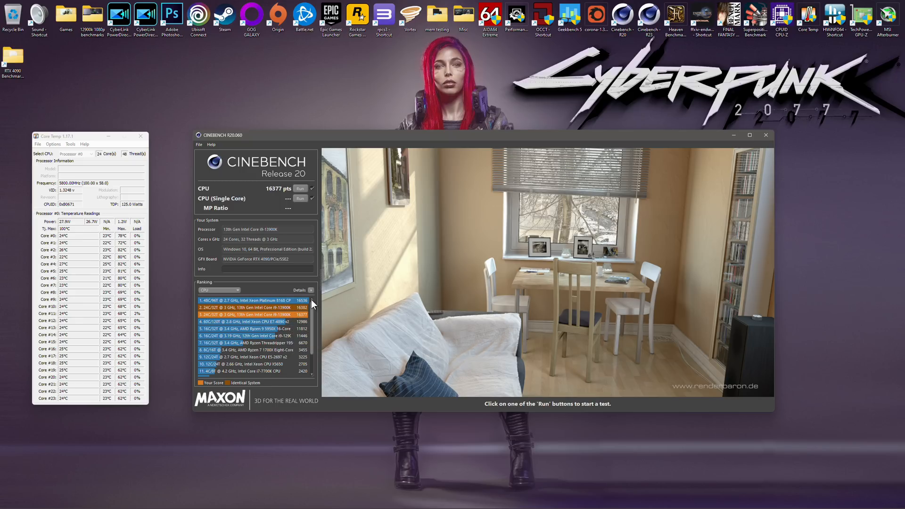
{"action": "mouse_move", "coordinate": [276, 198]}
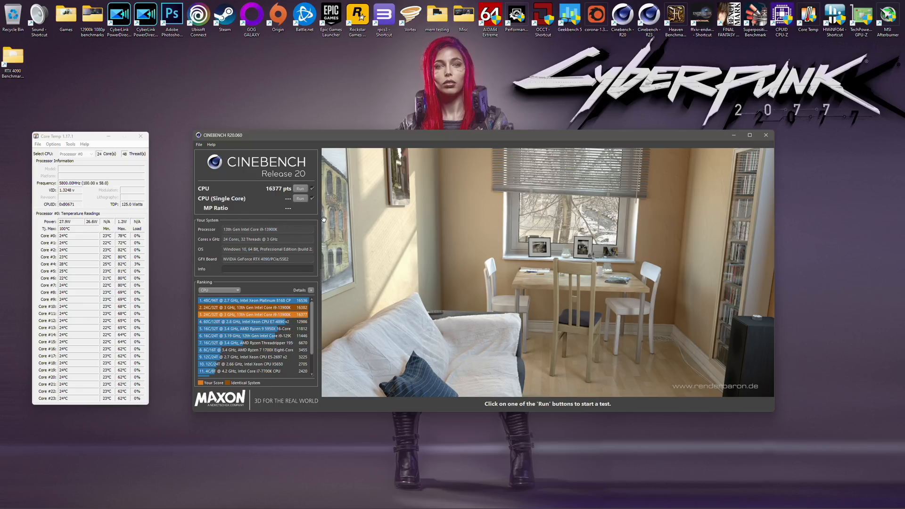
{"action": "mouse_move", "coordinate": [767, 135]}
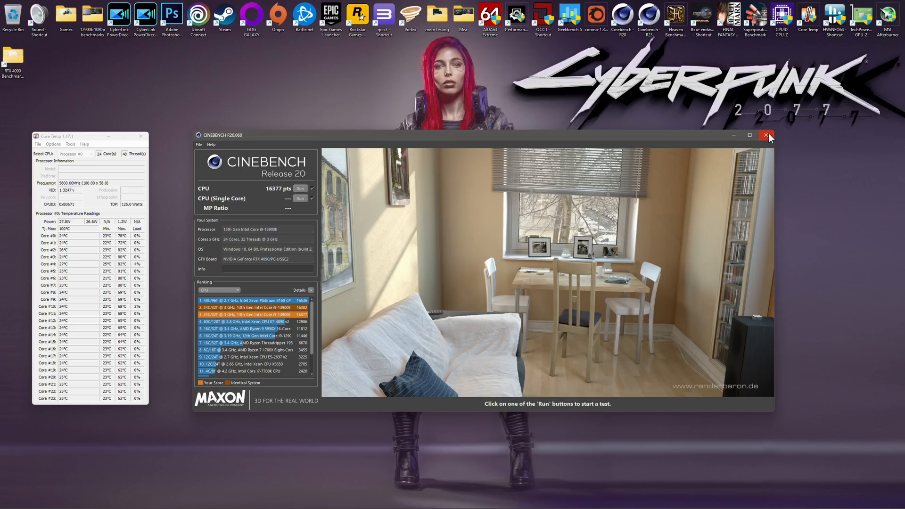
Close Cinebench R20 and run Cinebench R23's multi-core test, scoring 43109 pts.
{"action": "left_click", "coordinate": [767, 136]}
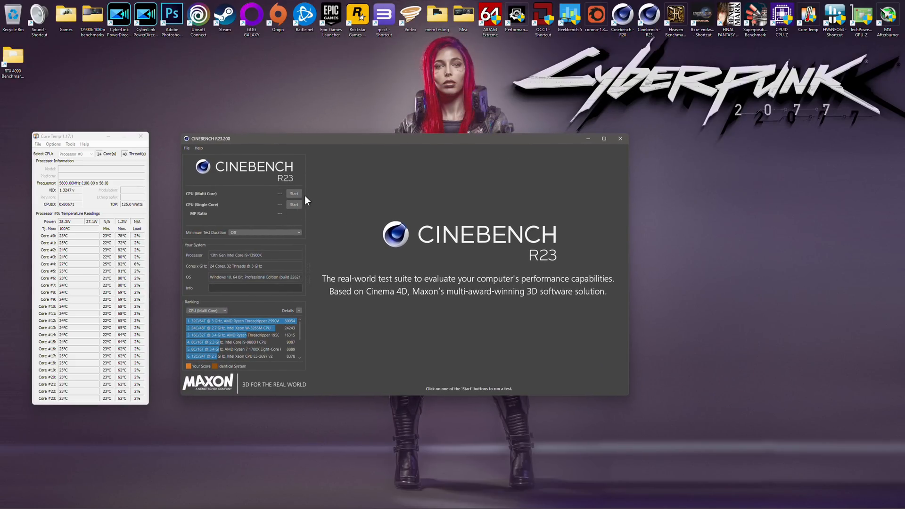
{"action": "left_click", "coordinate": [293, 193]}
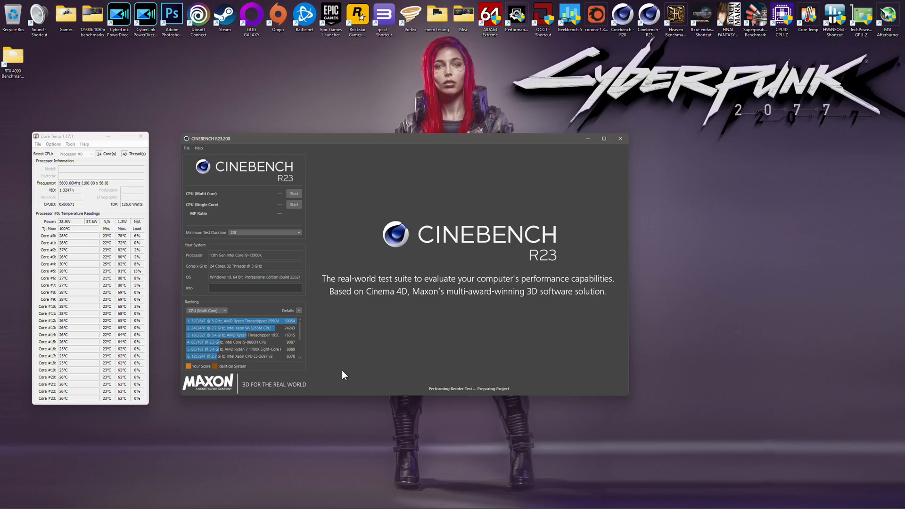
{"action": "left_click", "coordinate": [294, 193]}
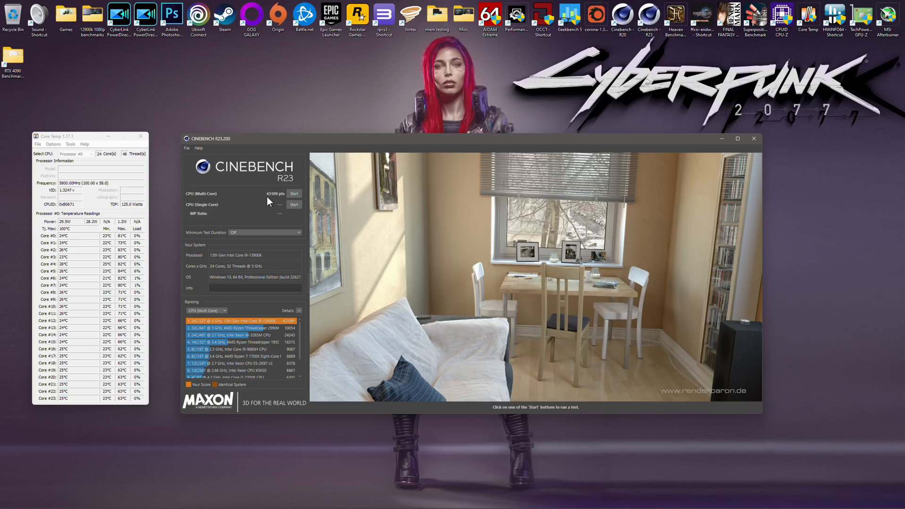
{"action": "mouse_move", "coordinate": [295, 340]}
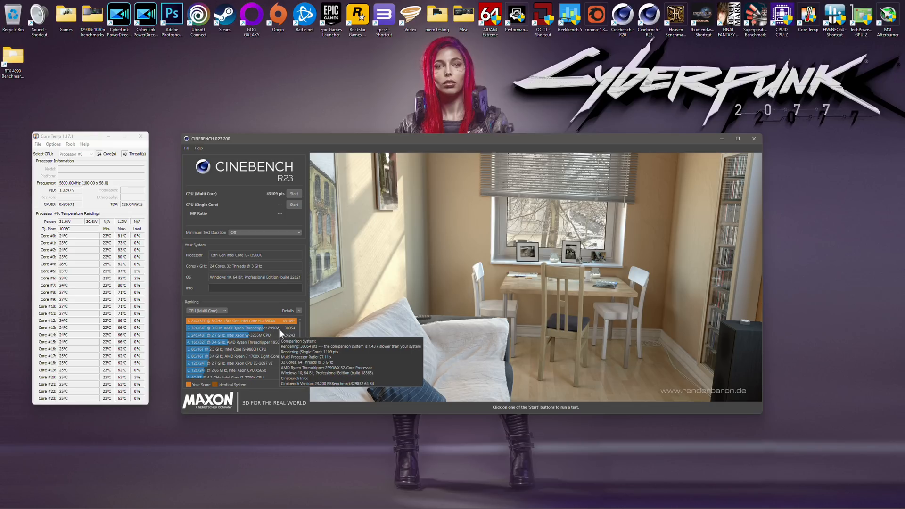
{"action": "mouse_move", "coordinate": [243, 329]}
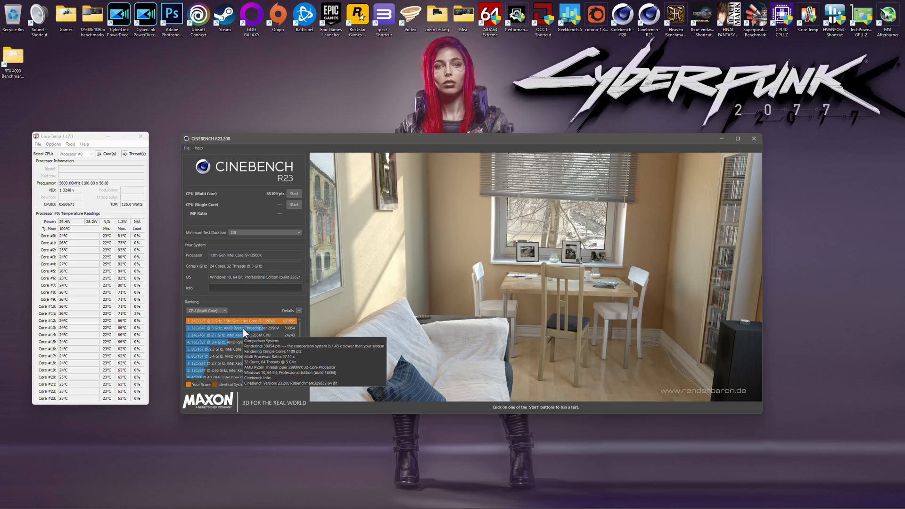
{"action": "mouse_move", "coordinate": [754, 139]}
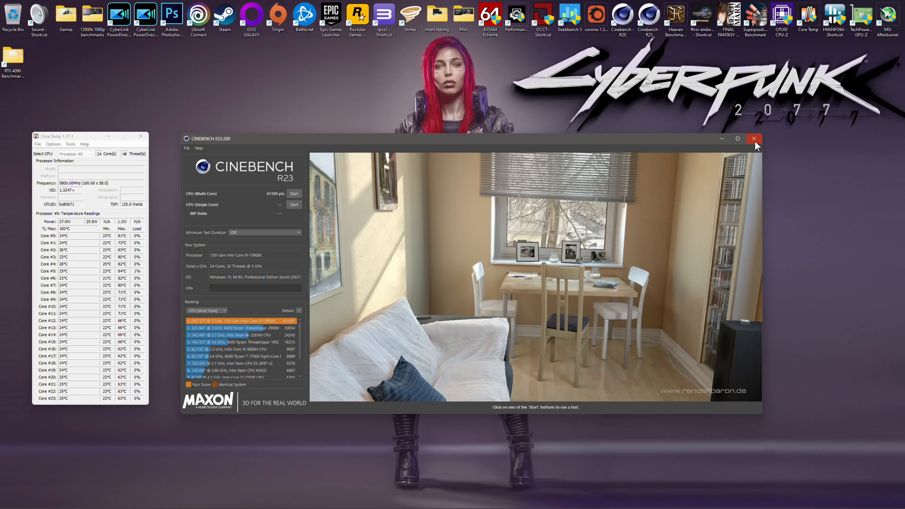
Close Cinebench R23 and launch Geekbench 5, approving the User Account Control prompt.
{"action": "left_click", "coordinate": [754, 139]}
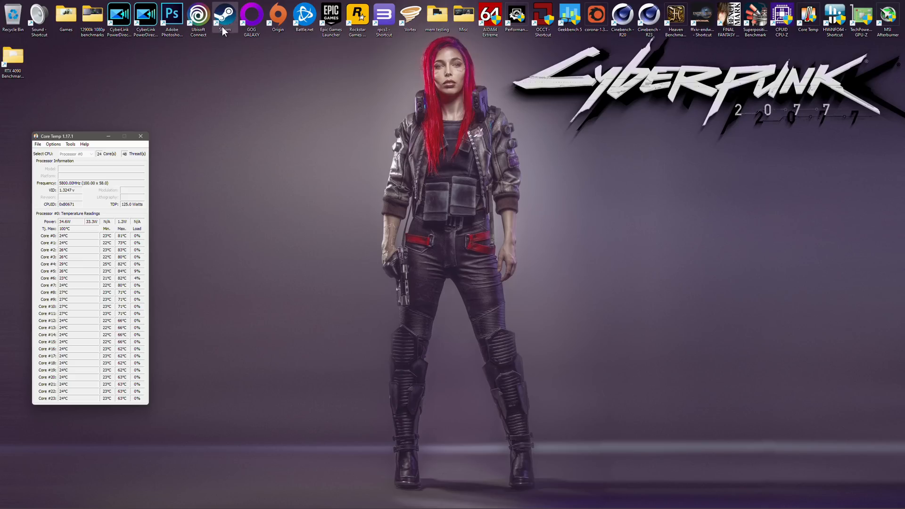
{"action": "mouse_move", "coordinate": [146, 19]}
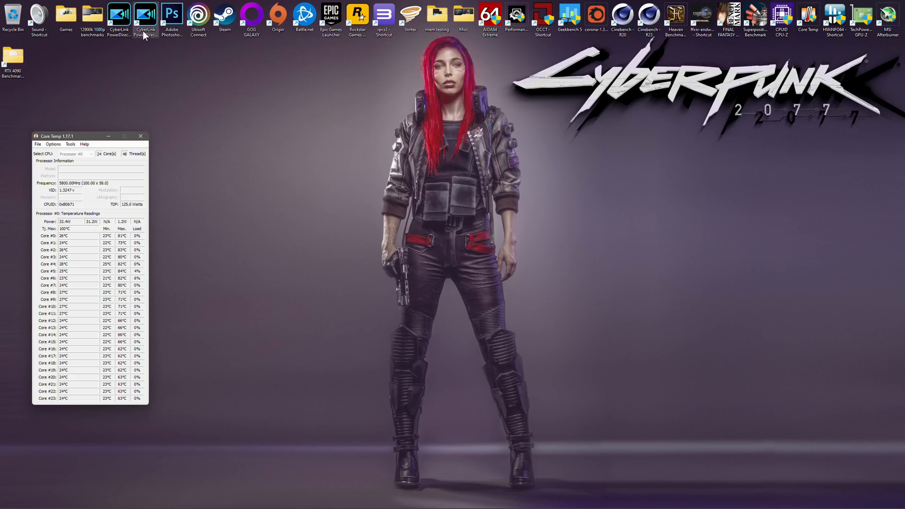
{"action": "double_click", "coordinate": [570, 15]}
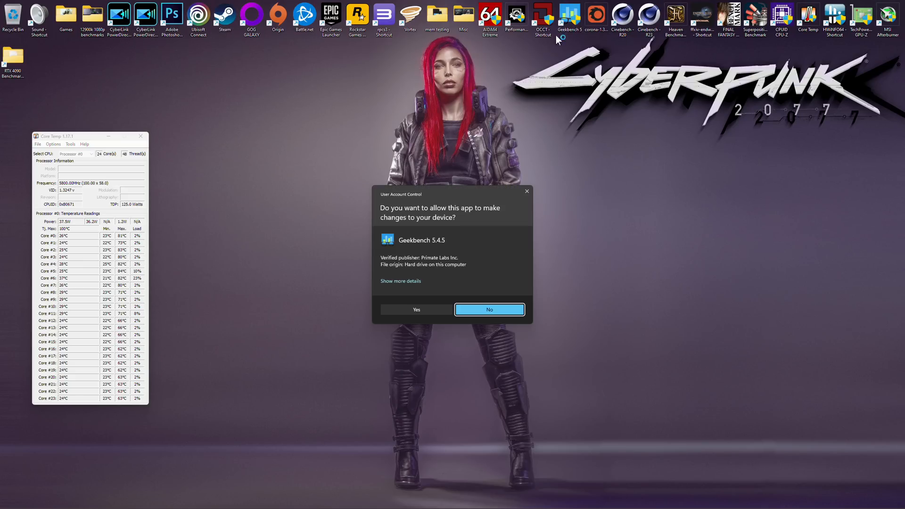
{"action": "left_click", "coordinate": [488, 309]}
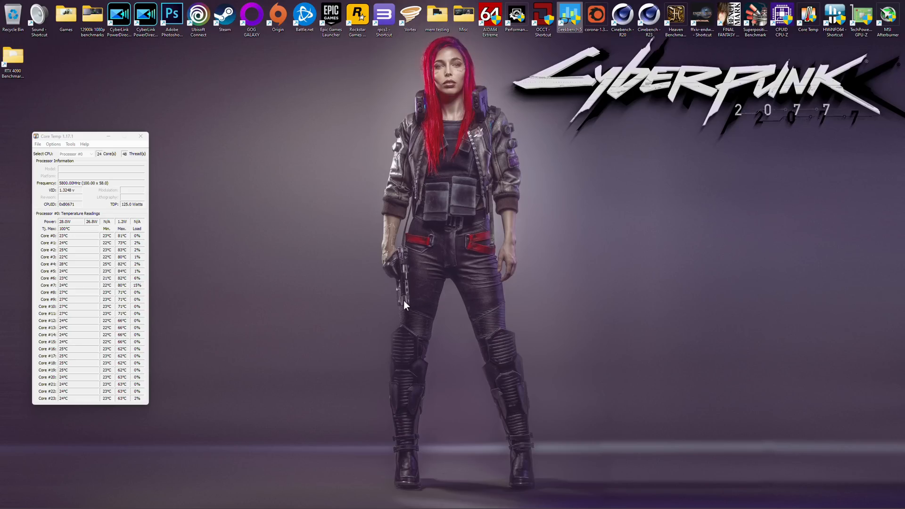
{"action": "double_click", "coordinate": [568, 13]}
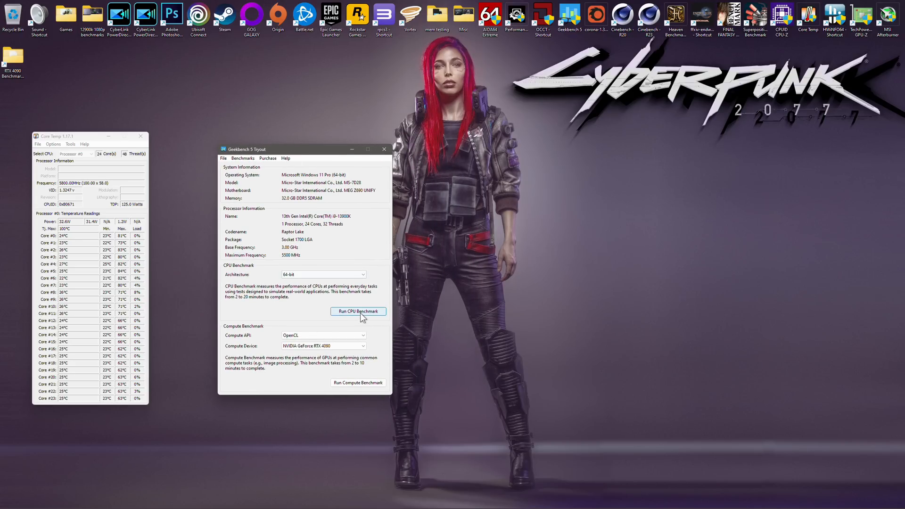
Run Geekbench 5's CPU benchmark, scoring 2351 single-core and 28091 multi-core.
{"action": "left_click", "coordinate": [358, 311]}
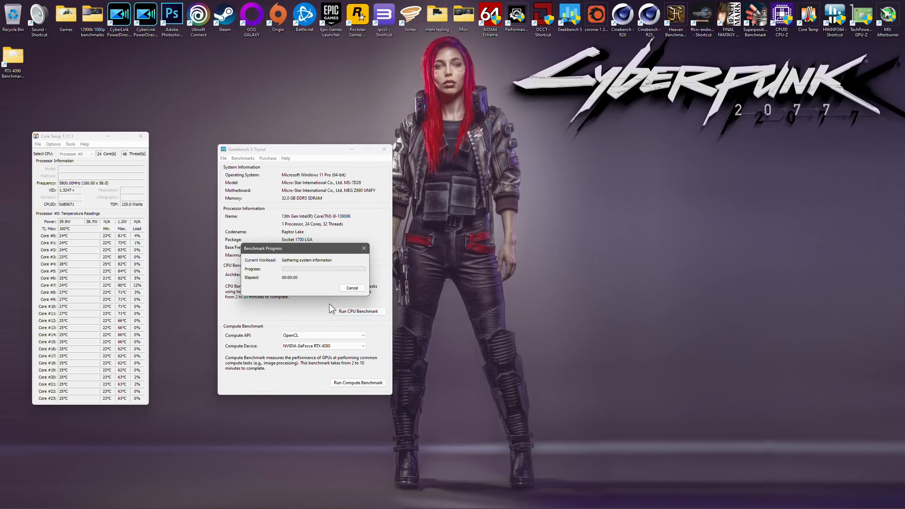
{"action": "left_click", "coordinate": [357, 311]}
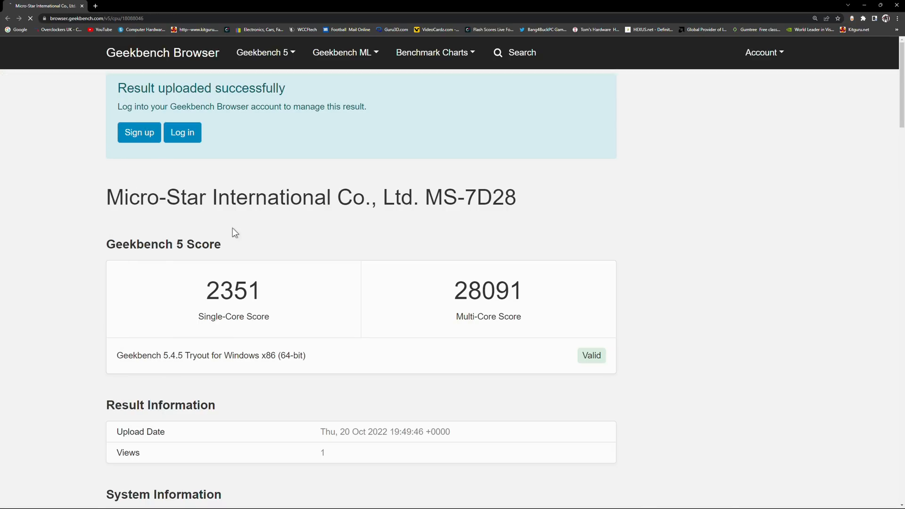
Scroll through the Geekbench Browser result page with 2351 single-core and 28091 multi-core scores.
{"action": "scroll", "scroll_direction": "down", "scroll_amount": 3}
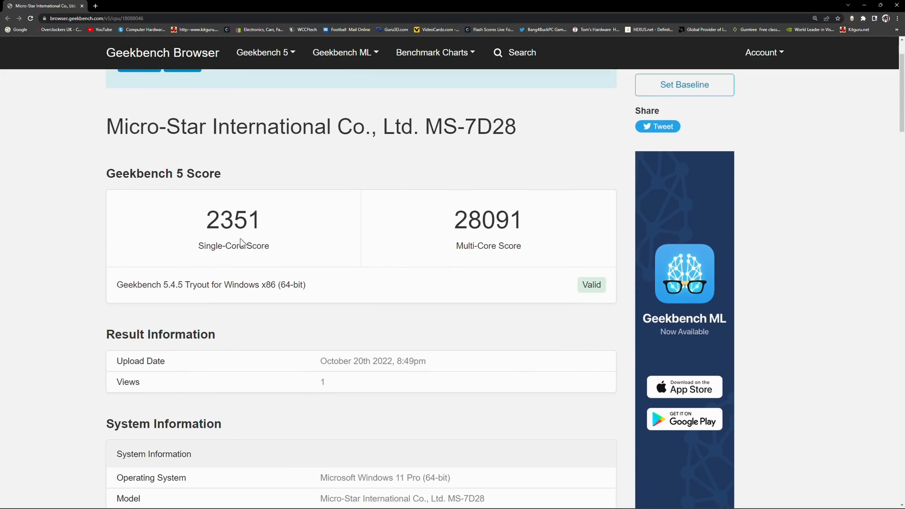
{"action": "mouse_move", "coordinate": [277, 248]}
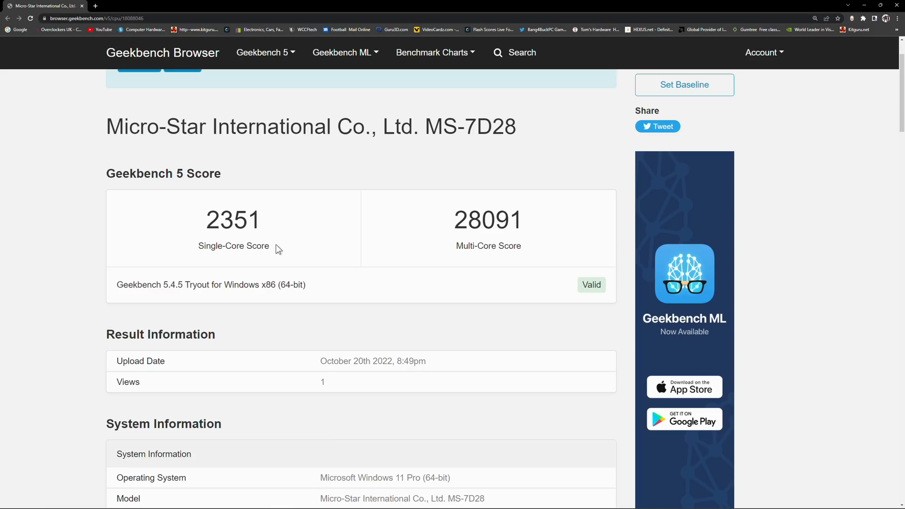
{"action": "mouse_move", "coordinate": [513, 240]}
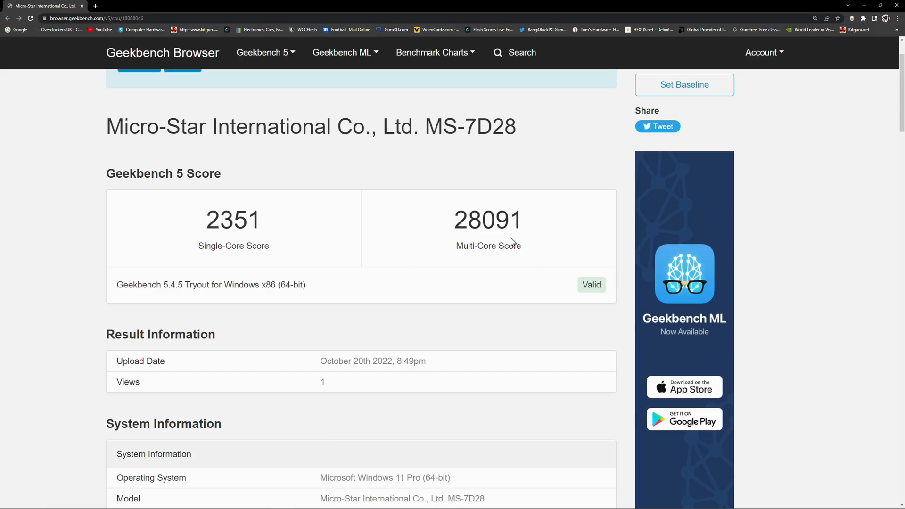
{"action": "mouse_move", "coordinate": [488, 231]}
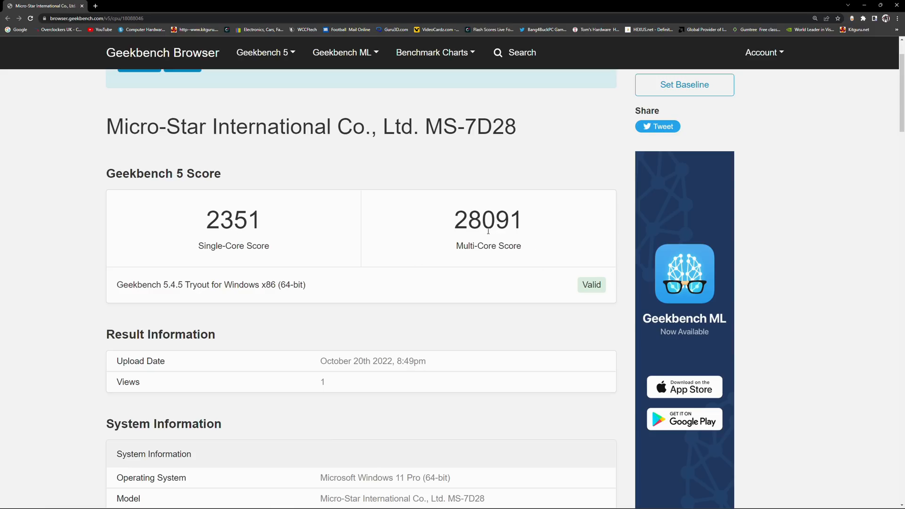
{"action": "scroll", "scroll_direction": "down", "scroll_amount": 3}
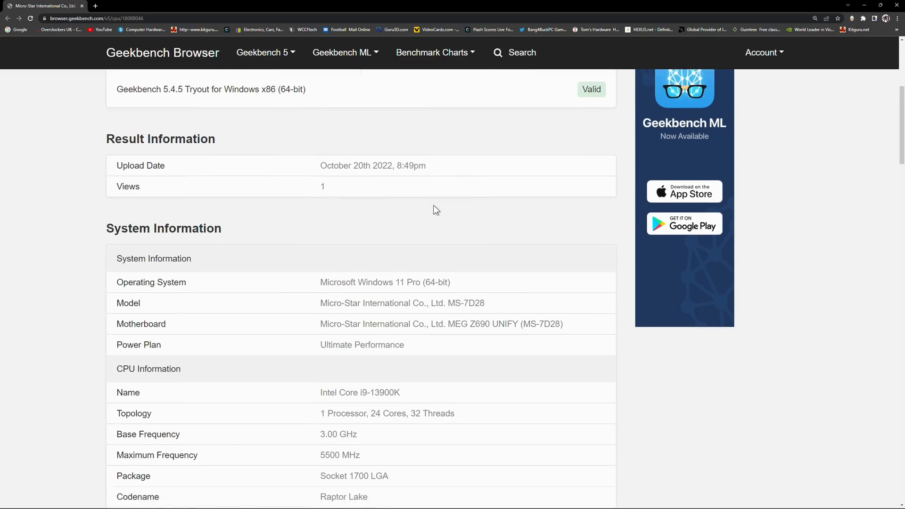
{"action": "scroll", "scroll_direction": "up", "scroll_amount": 3}
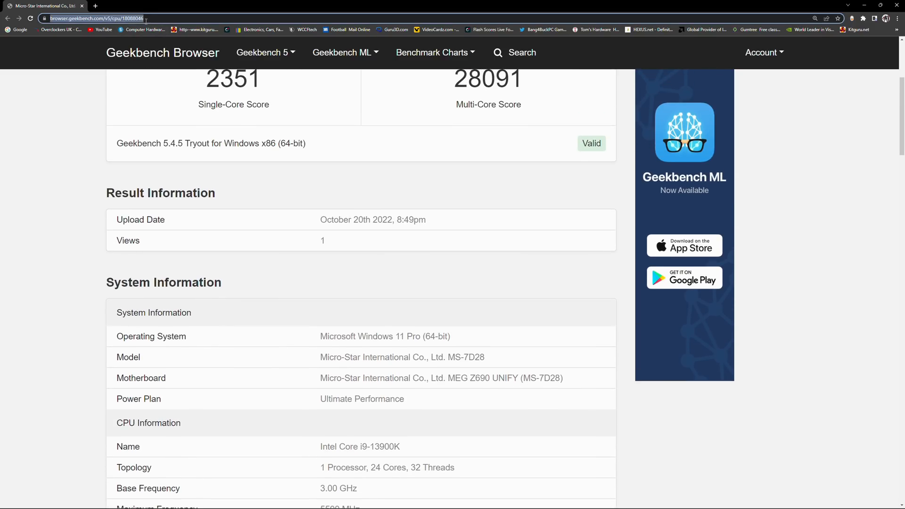
{"action": "scroll", "scroll_direction": "down", "scroll_amount": 3}
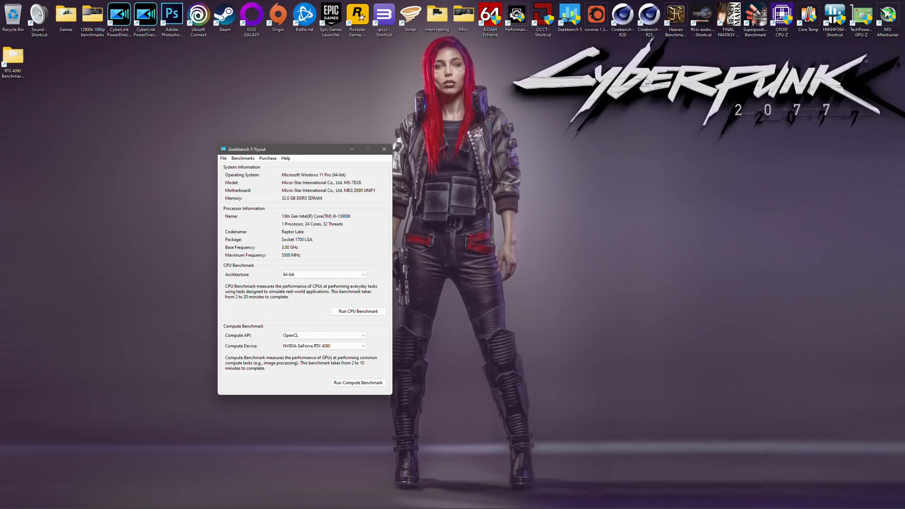
Add a 'GeekBench 5 i9 13900K' entry with its result URL to the RTX 4090 3GHz Benchmarks notes.
{"action": "left_click", "coordinate": [11, 57]}
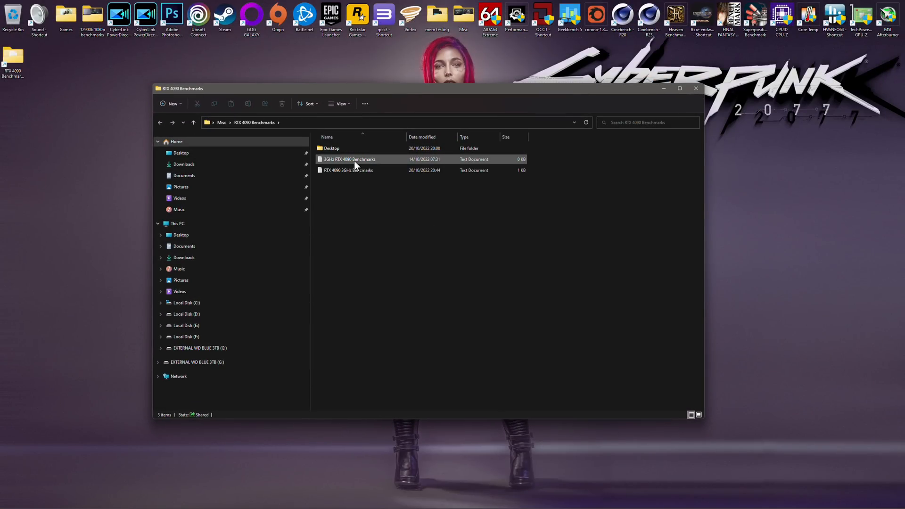
{"action": "double_click", "coordinate": [347, 170]}
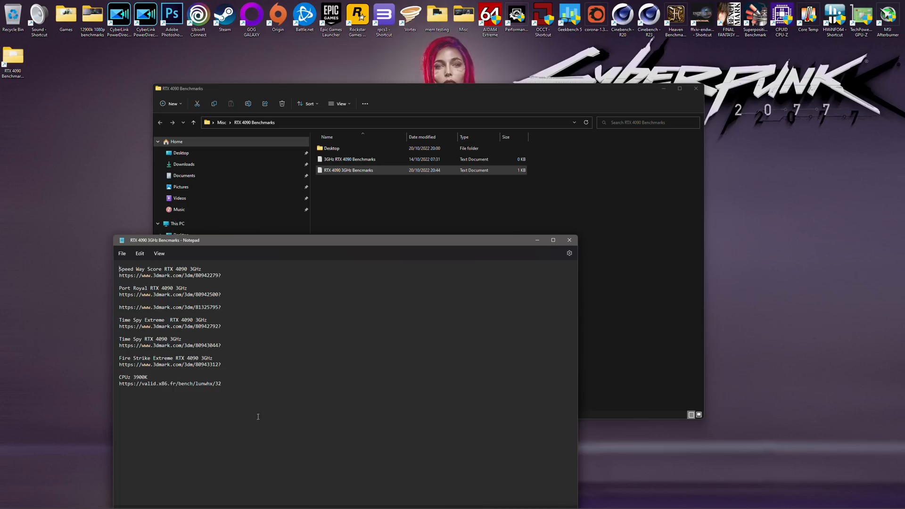
{"action": "key", "text": "enter"}
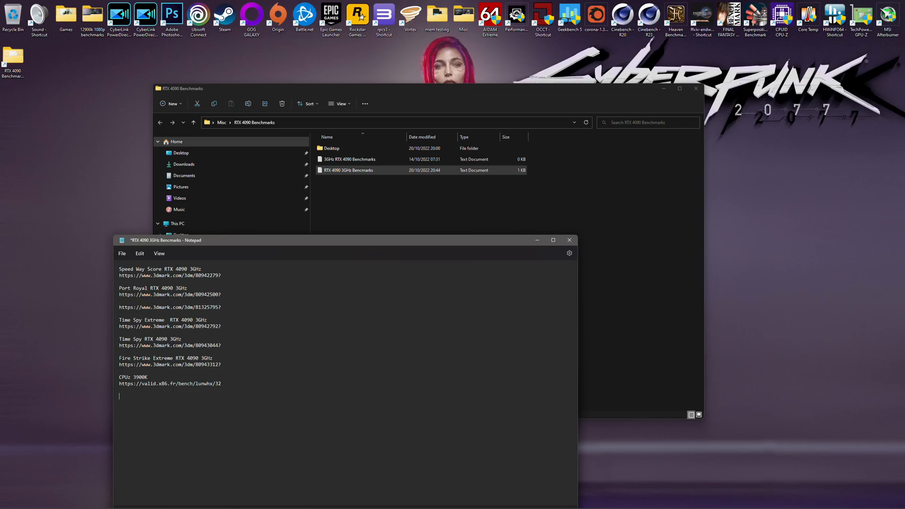
{"action": "type", "text": "q"}
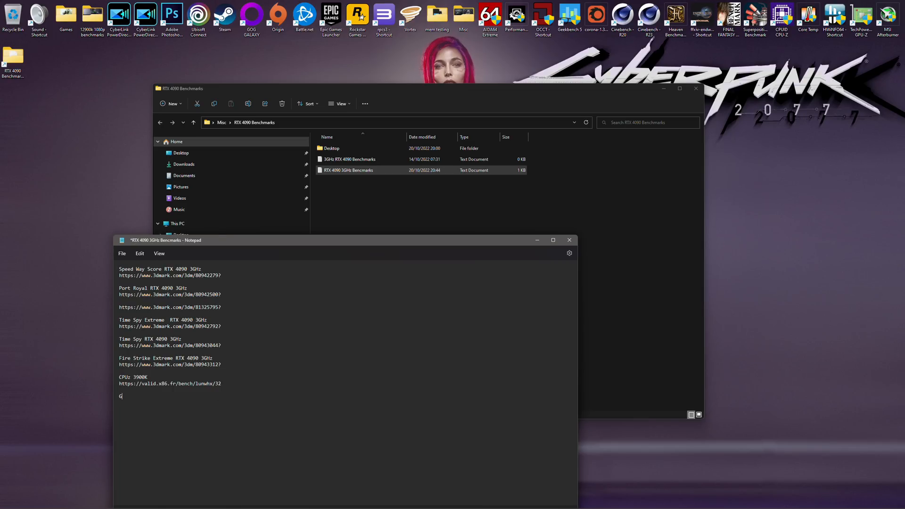
{"action": "type", "text": "Geeb"}
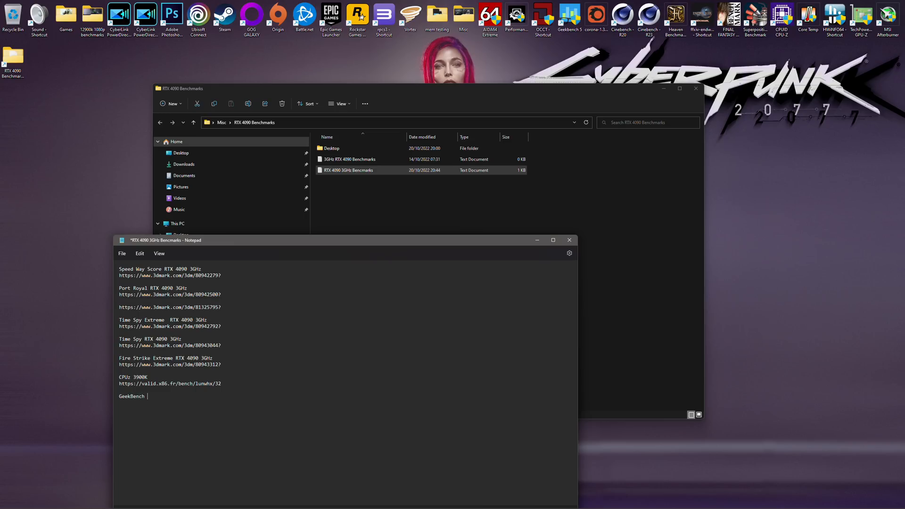
{"action": "type", "text": "5 19"}
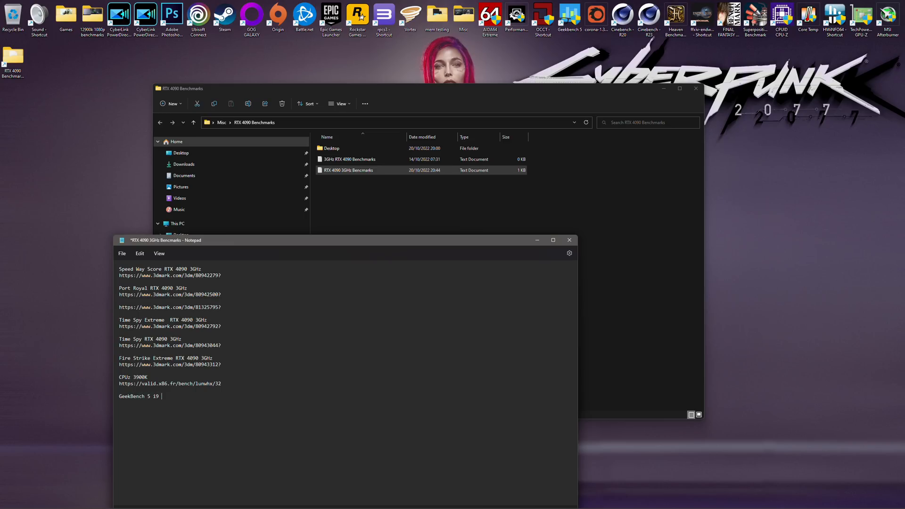
{"action": "type", "text": "13900K"}
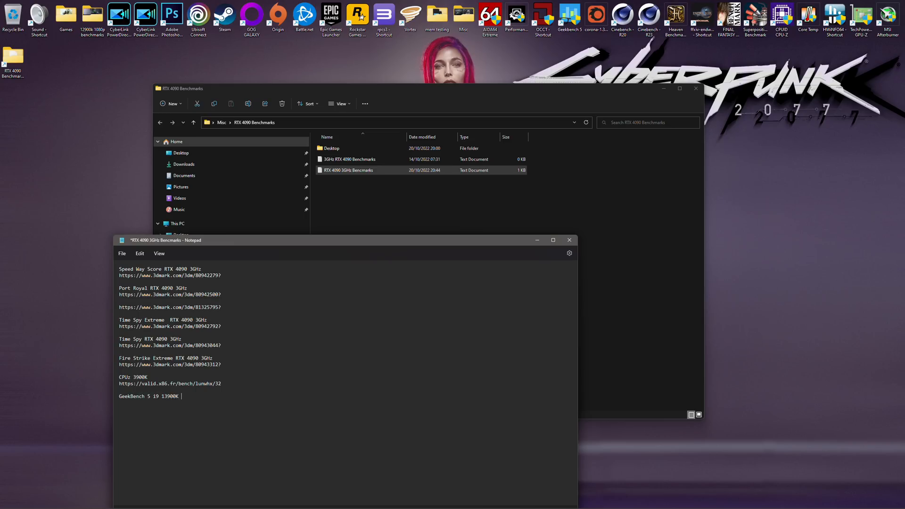
{"action": "type", "text": "https://browser.geekbench.com/v5/cpu/18088046"}
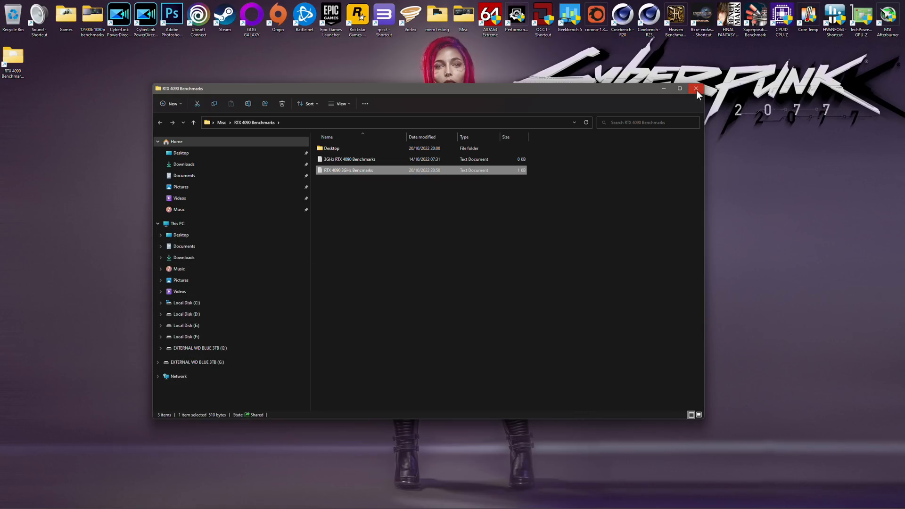
Close the RTX 4090 Benchmarks folder and Geekbench 5, then launch AIDA64 and open its Tools menu.
{"action": "left_click", "coordinate": [697, 88]}
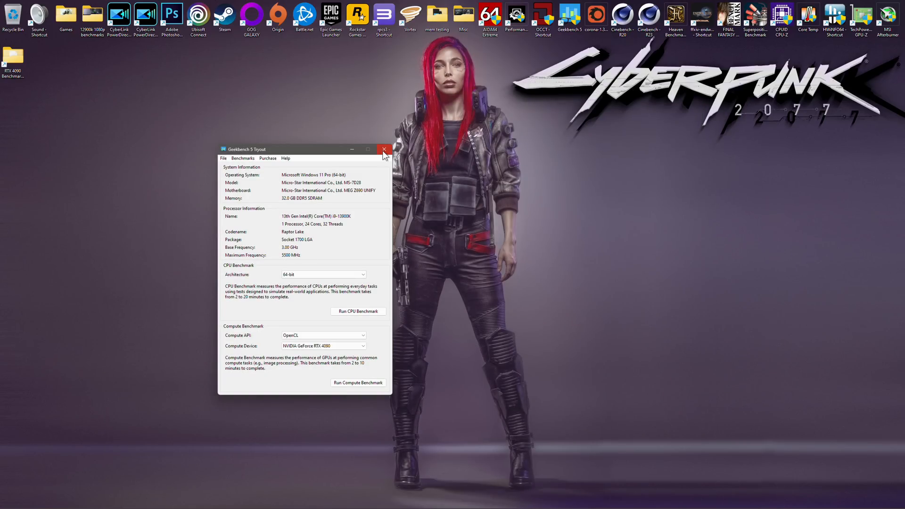
{"action": "left_click", "coordinate": [383, 149]}
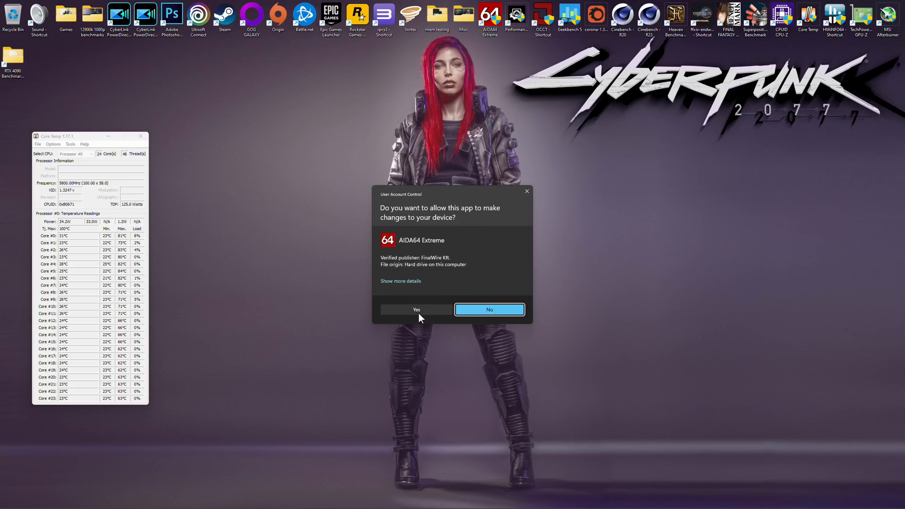
{"action": "left_click", "coordinate": [415, 309]}
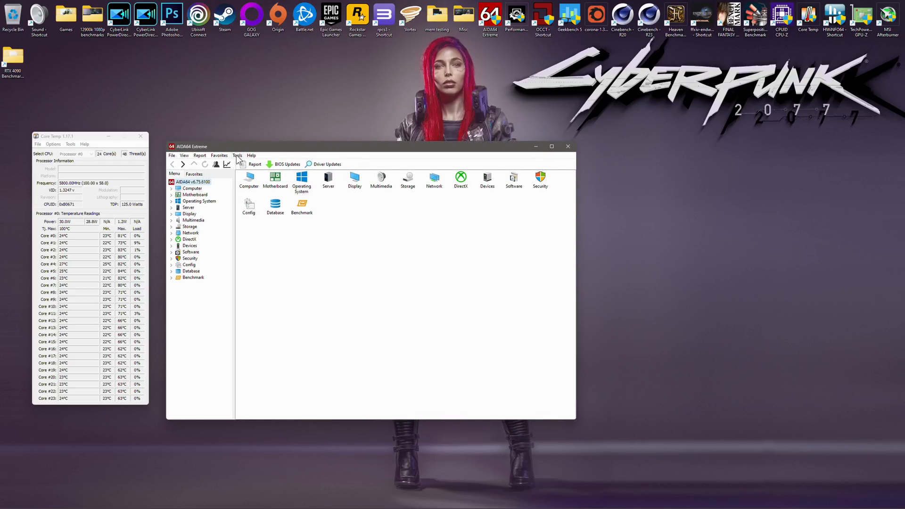
{"action": "left_click", "coordinate": [236, 155]}
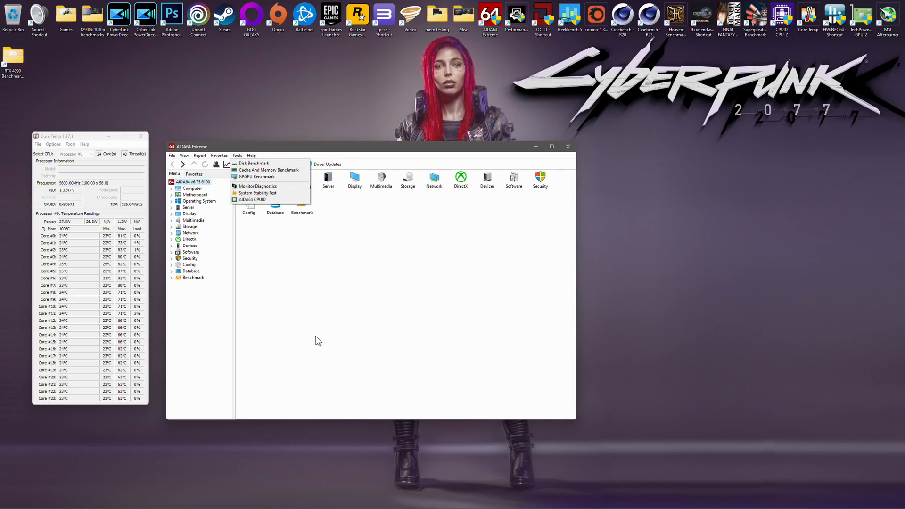
{"action": "mouse_move", "coordinate": [269, 169]}
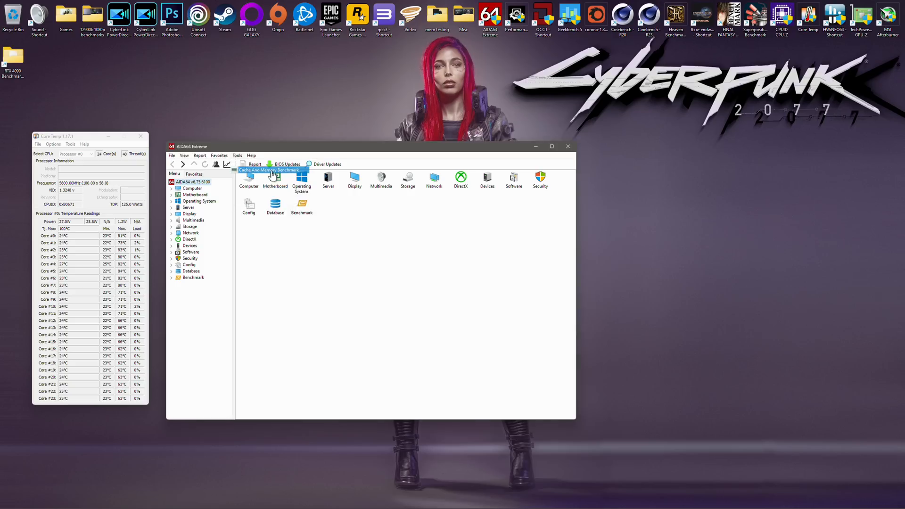
Run AIDA64's Cache & Memory Benchmark (read 104.15 GB/s, latency 56.6 ns), then close it.
{"action": "left_click", "coordinate": [271, 169]}
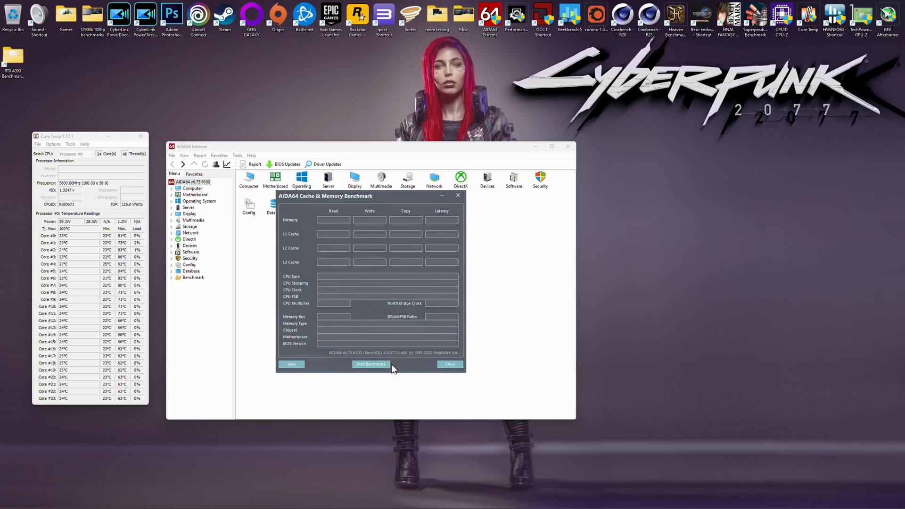
{"action": "left_click", "coordinate": [371, 364]}
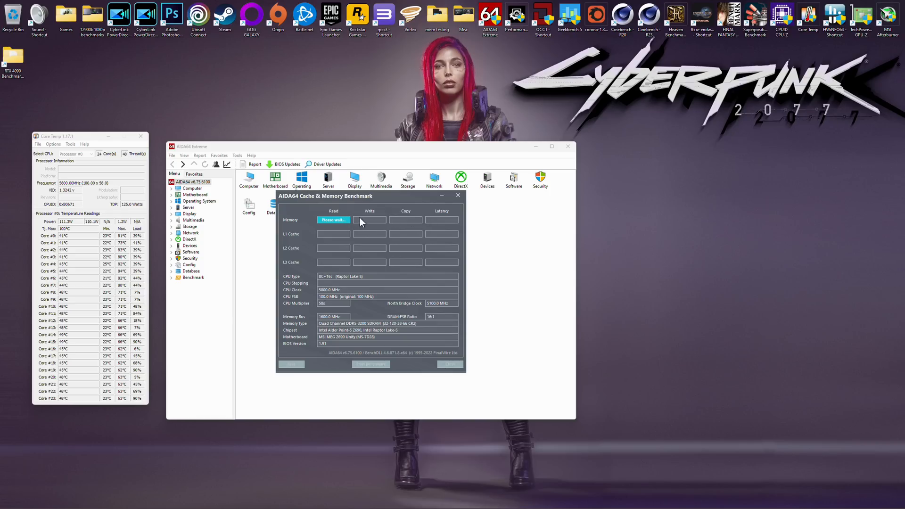
{"action": "mouse_move", "coordinate": [379, 244]}
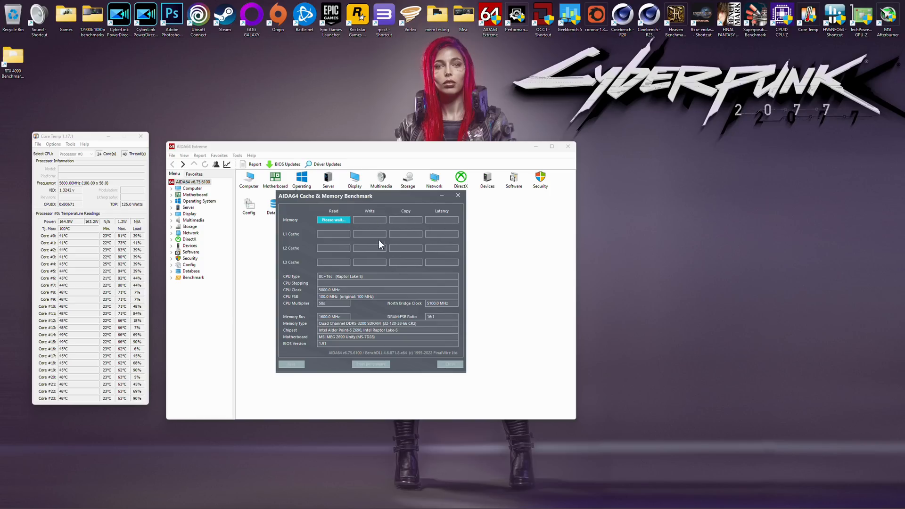
{"action": "mouse_move", "coordinate": [398, 342]}
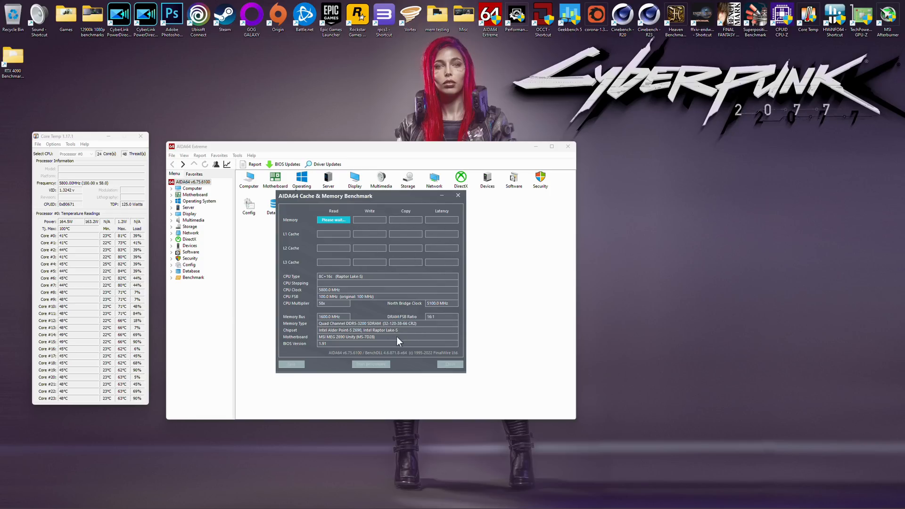
{"action": "mouse_move", "coordinate": [297, 378]}
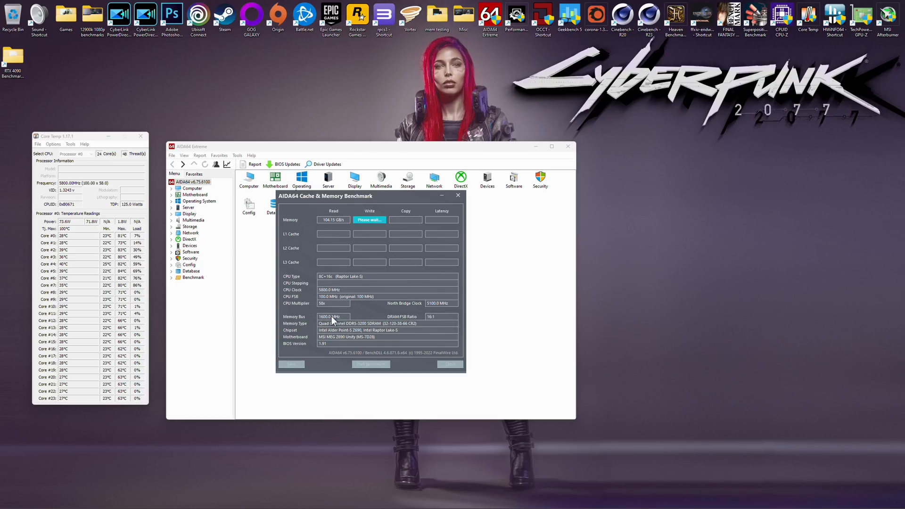
{"action": "mouse_move", "coordinate": [409, 339]}
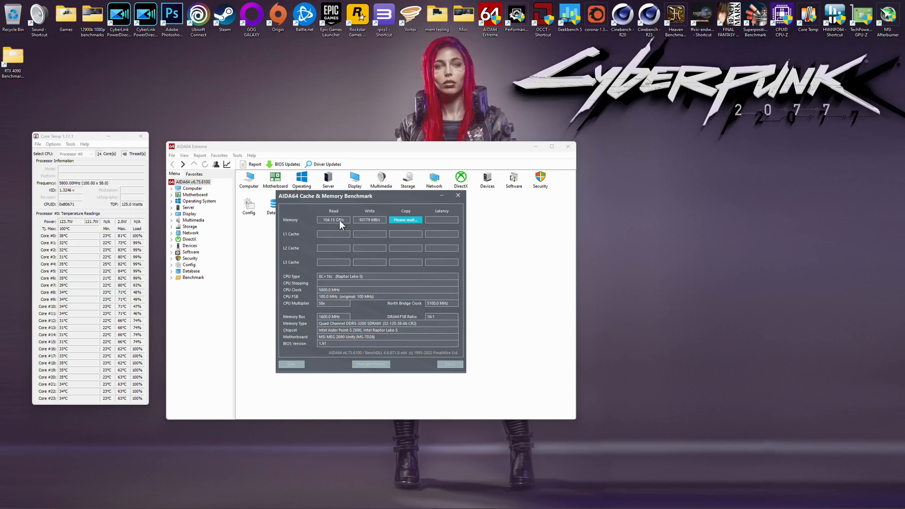
{"action": "mouse_move", "coordinate": [307, 289]}
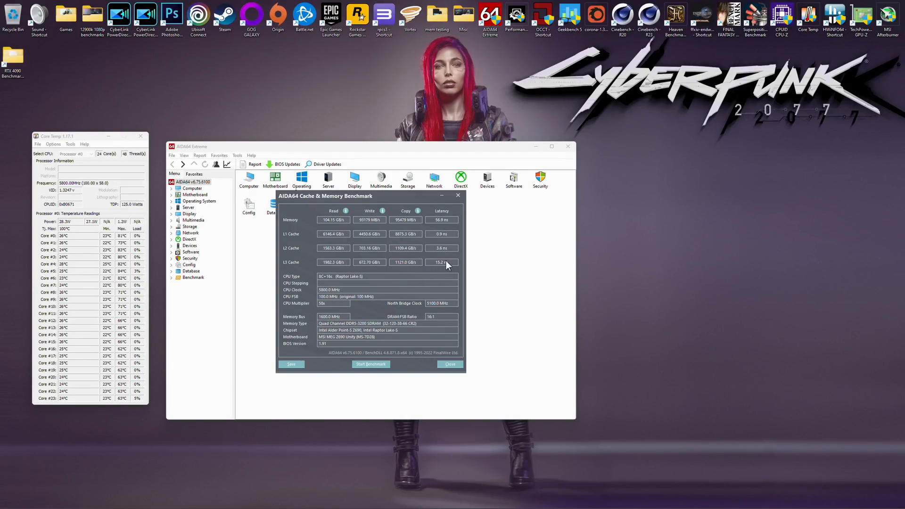
{"action": "mouse_move", "coordinate": [450, 225]}
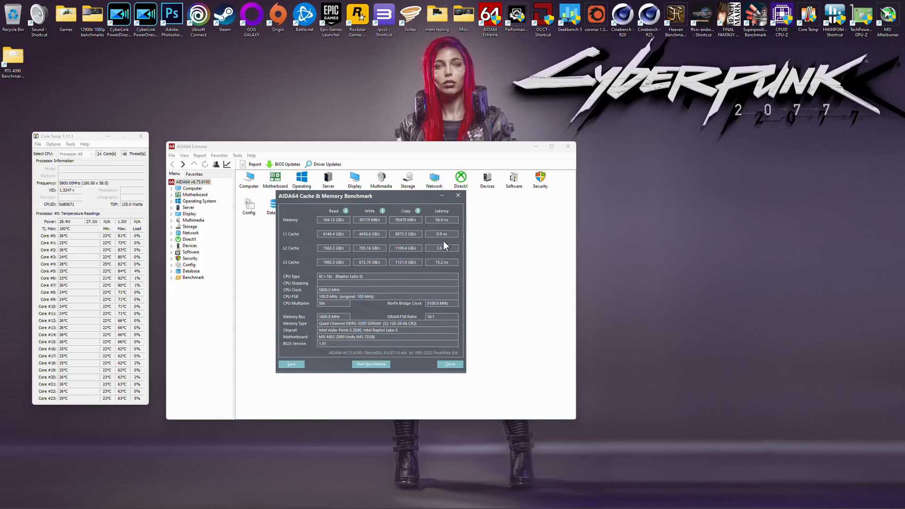
{"action": "mouse_move", "coordinate": [470, 226]}
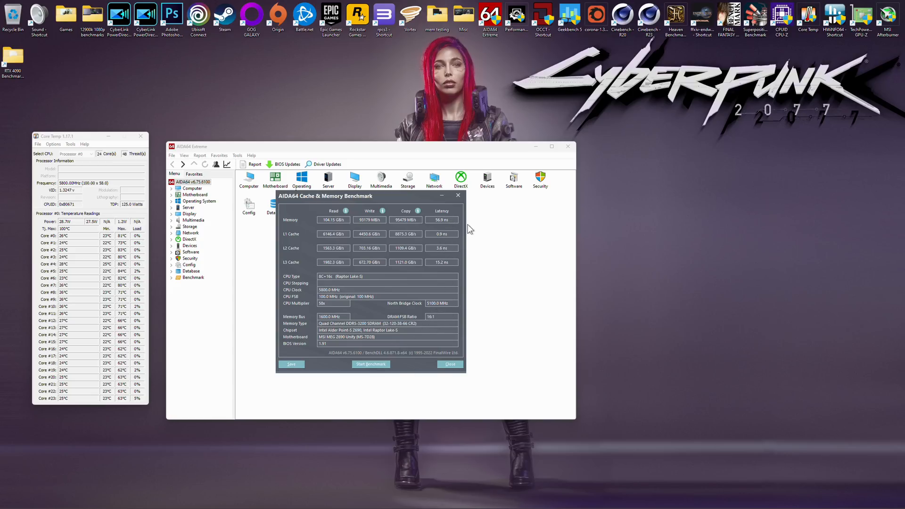
{"action": "left_click", "coordinate": [449, 364]}
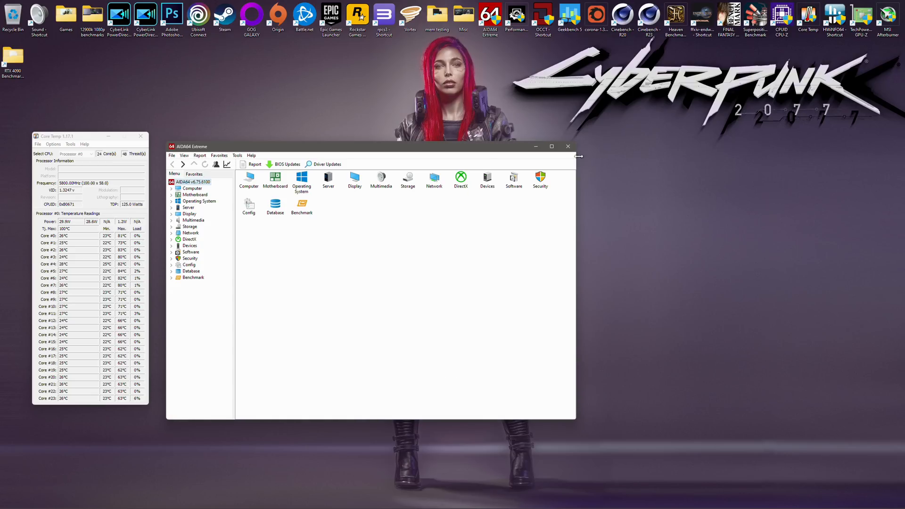
Close AIDA64 and launch Corona 1.3 Benchmark to render the armored-vehicle scene.
{"action": "left_click", "coordinate": [567, 146]}
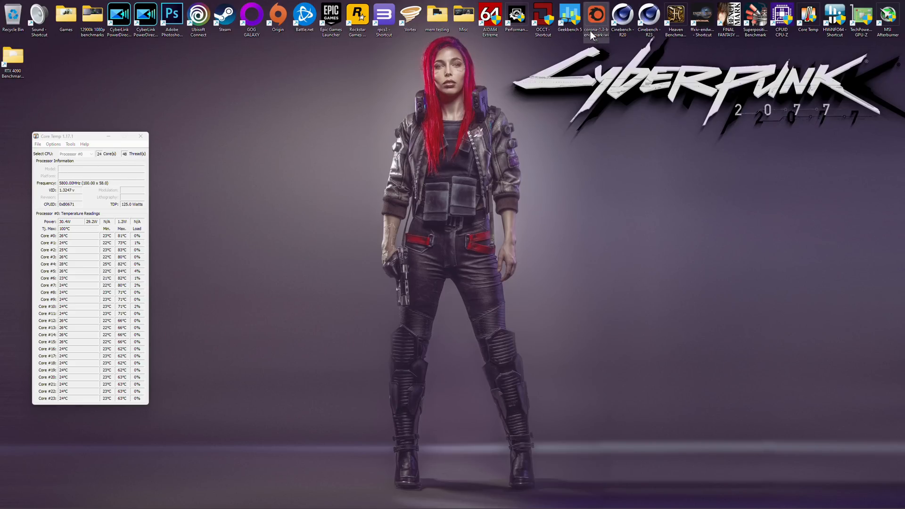
{"action": "double_click", "coordinate": [596, 16]}
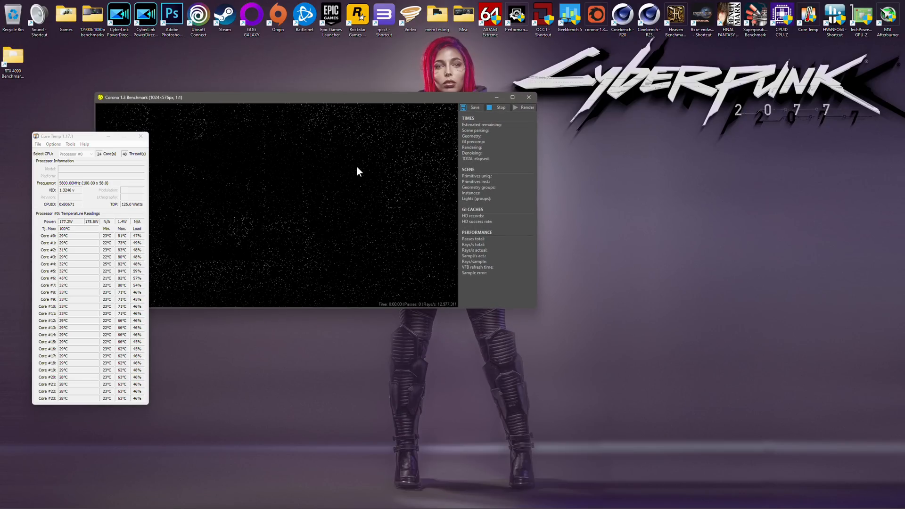
{"action": "left_click", "coordinate": [524, 108]}
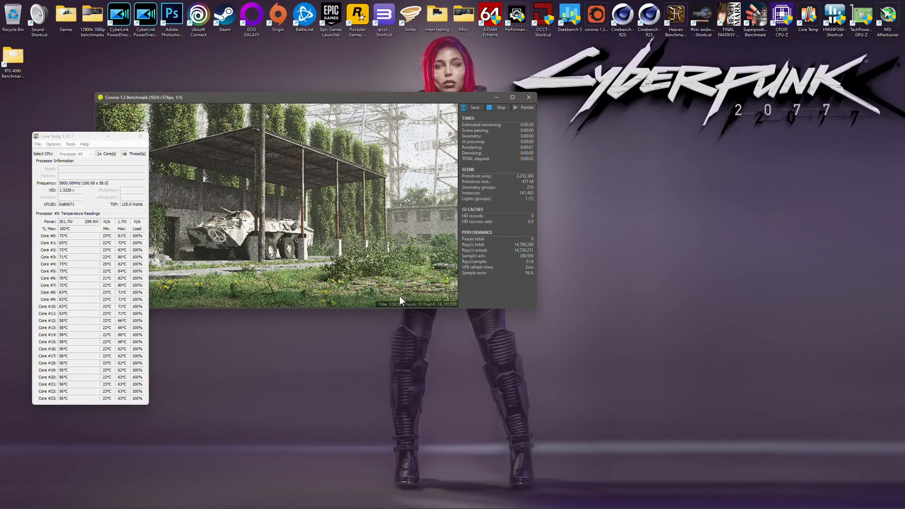
{"action": "mouse_move", "coordinate": [363, 322]}
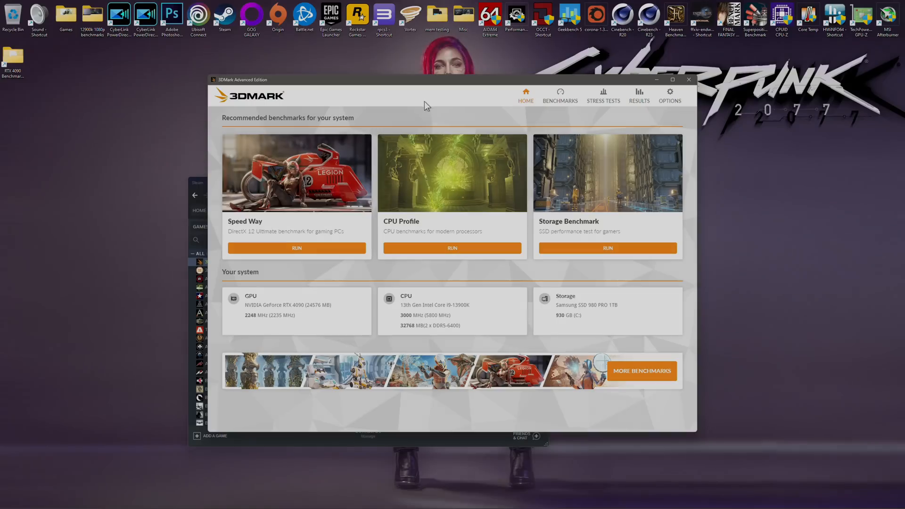
Open the Time Spy benchmark page from 3DMark's Benchmarks list.
{"action": "left_click", "coordinate": [559, 95]}
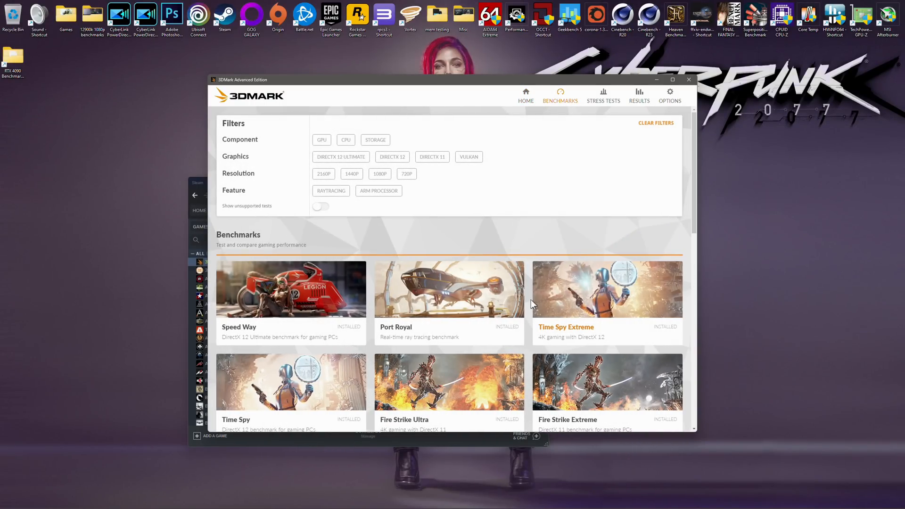
{"action": "scroll", "scroll_direction": "down", "scroll_amount": 3}
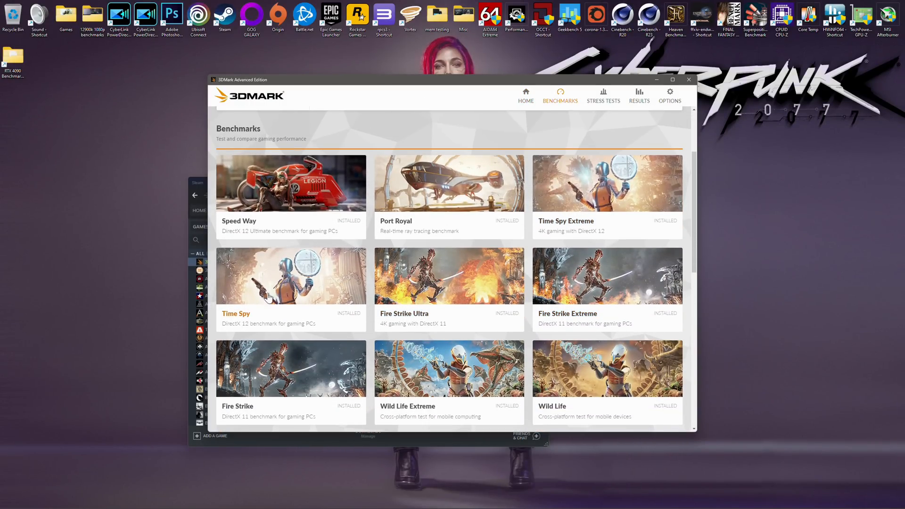
{"action": "left_click", "coordinate": [291, 275]}
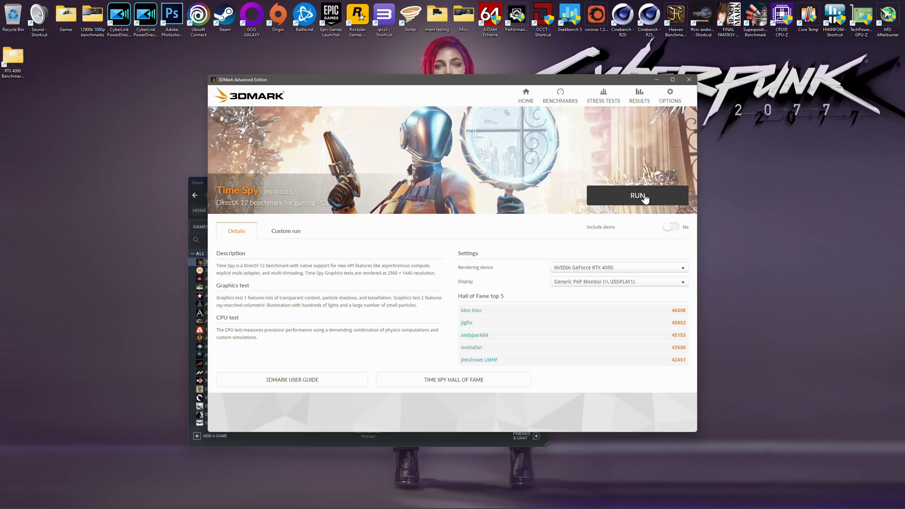
{"action": "left_click", "coordinate": [637, 195]}
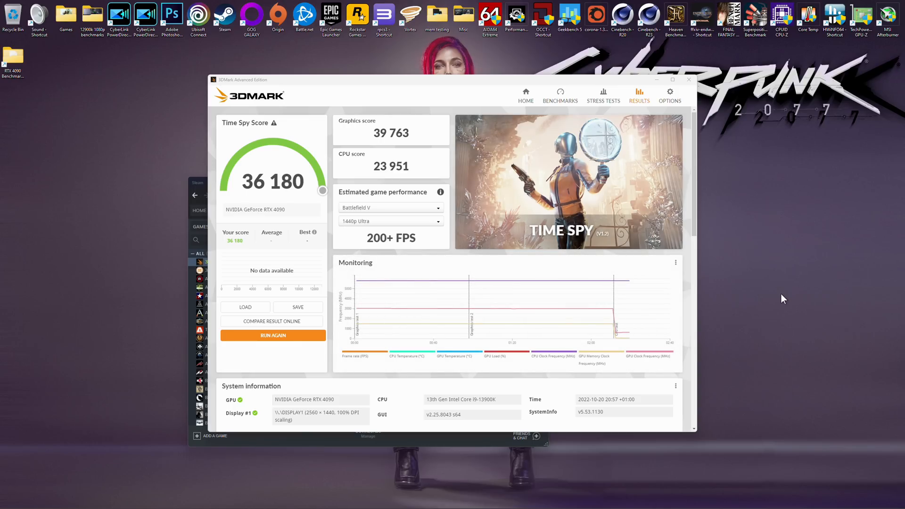
{"action": "mouse_move", "coordinate": [479, 159]}
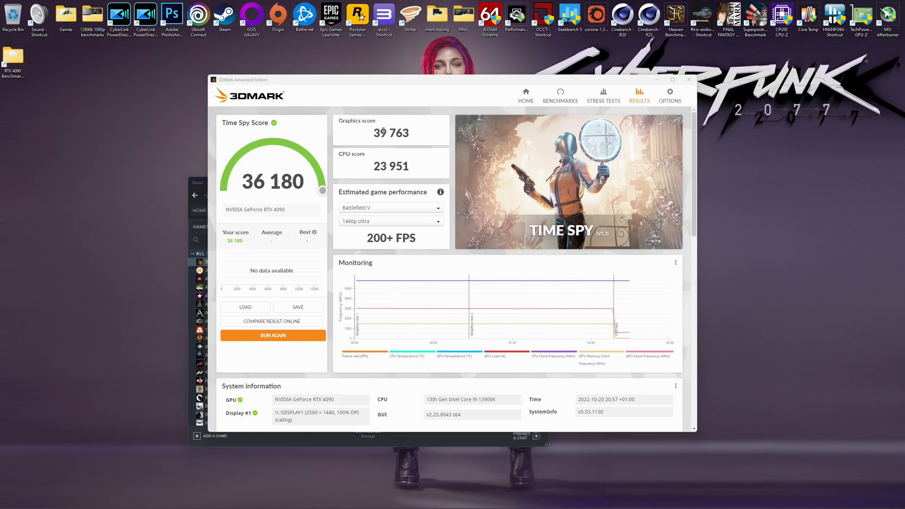
{"action": "mouse_move", "coordinate": [424, 141]}
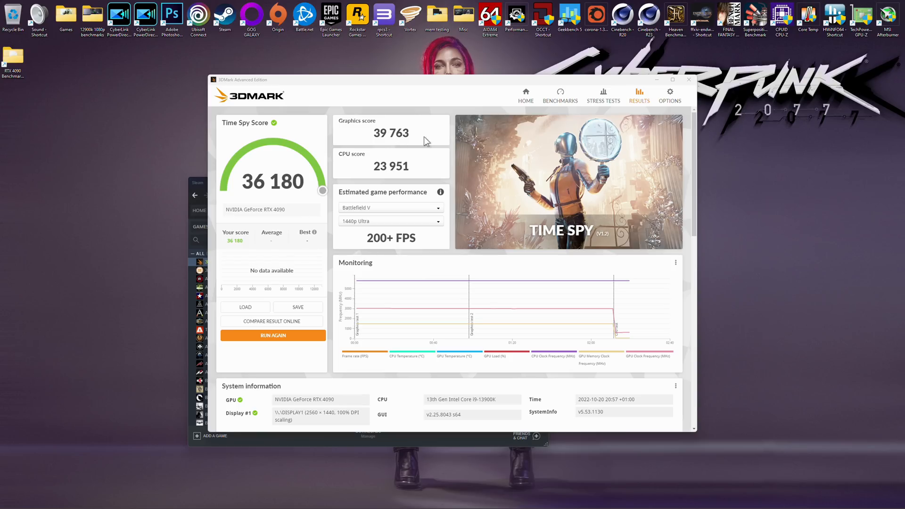
{"action": "mouse_move", "coordinate": [422, 142]}
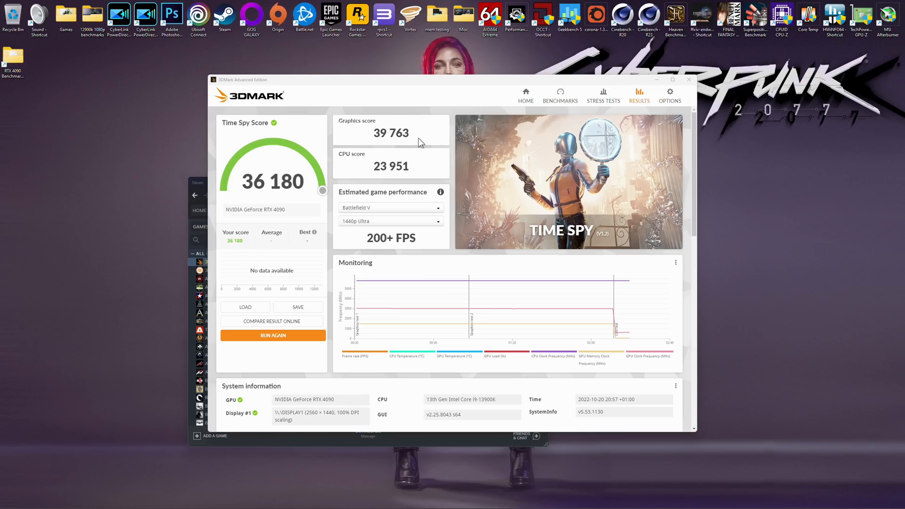
{"action": "mouse_move", "coordinate": [424, 138]}
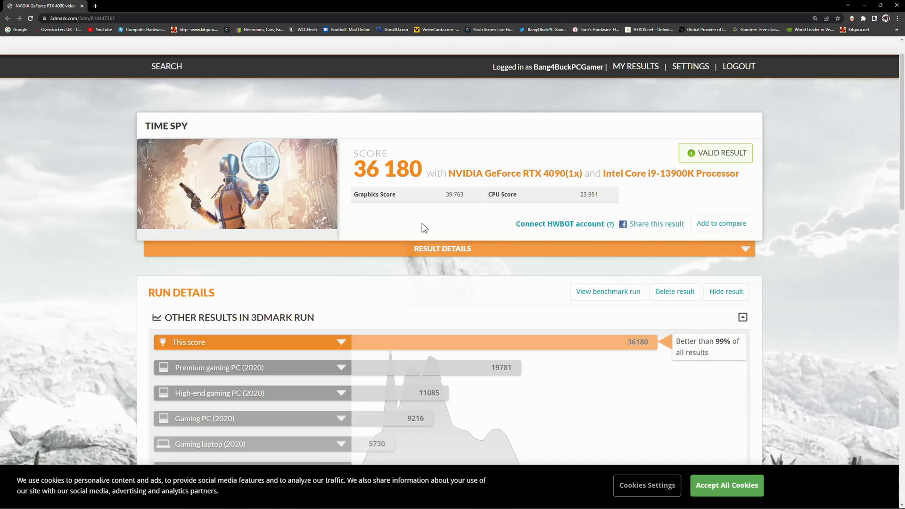
Scroll through the online result's Graphics Card, Processor and General sections.
{"action": "scroll", "scroll_direction": "down", "scroll_amount": 3}
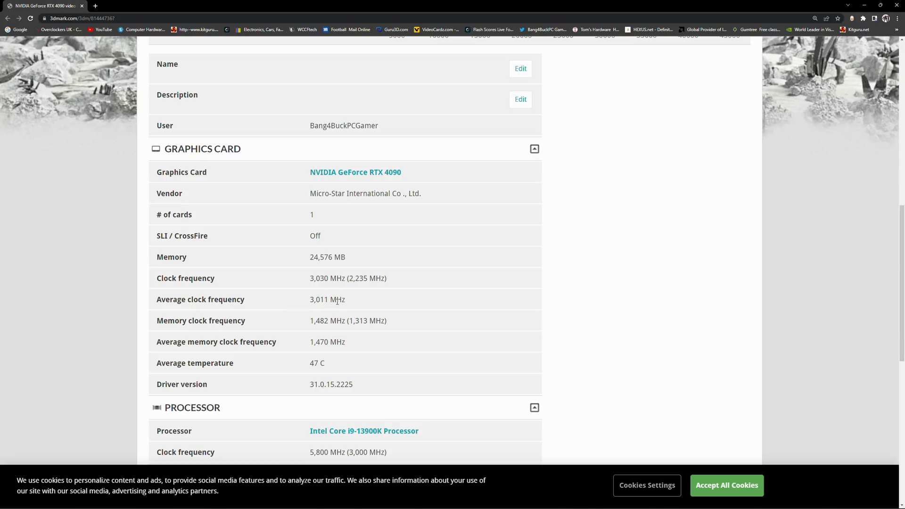
{"action": "scroll", "scroll_direction": "down", "scroll_amount": 3}
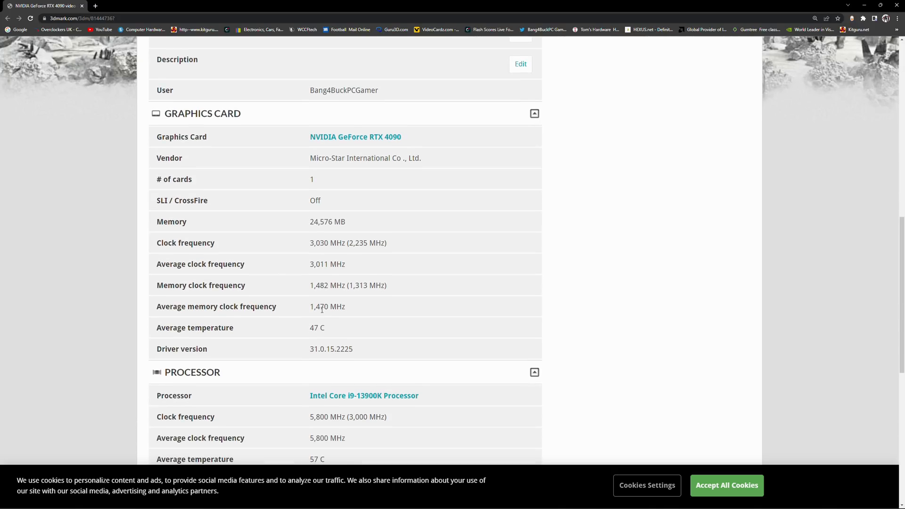
{"action": "scroll", "scroll_direction": "down", "scroll_amount": 3}
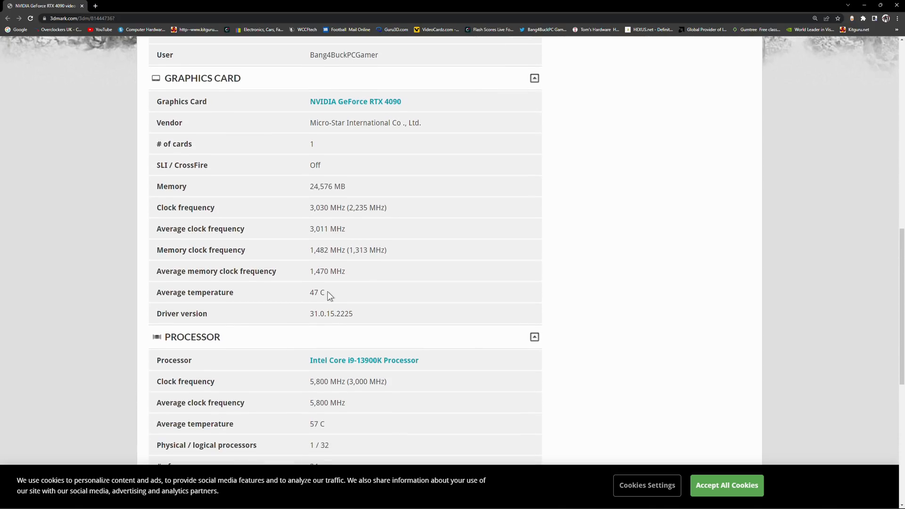
{"action": "scroll", "scroll_direction": "down", "scroll_amount": 3}
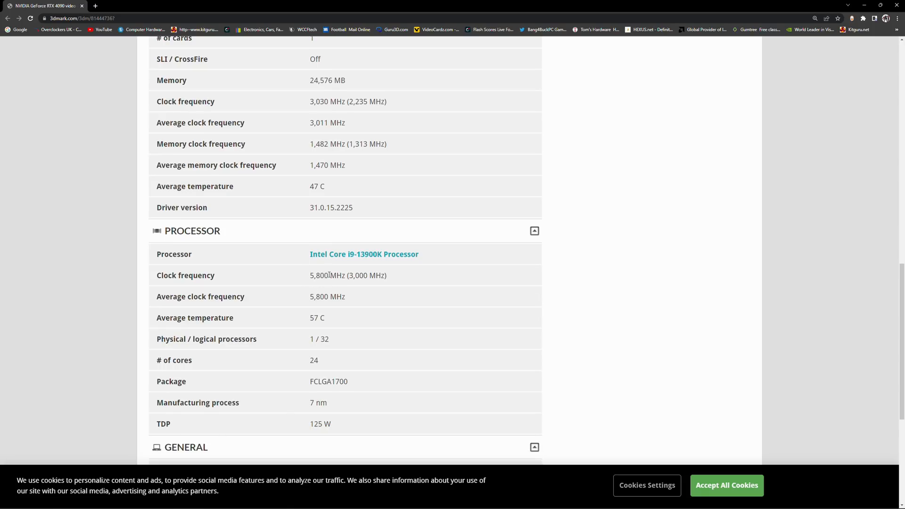
{"action": "mouse_move", "coordinate": [373, 272]}
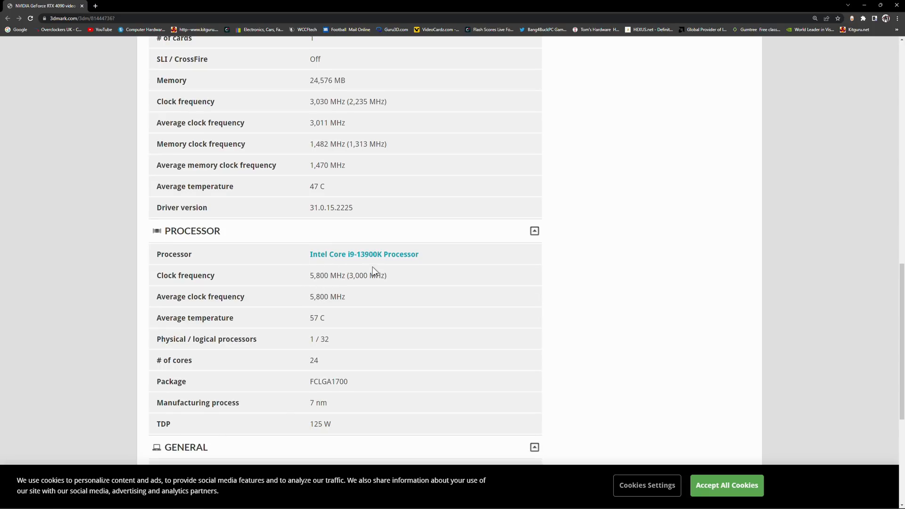
{"action": "scroll", "scroll_direction": "down", "scroll_amount": 3}
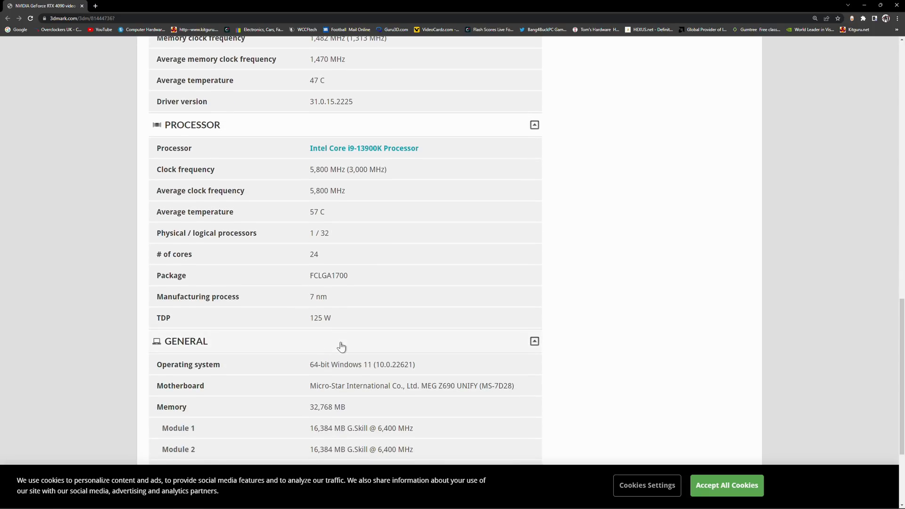
{"action": "scroll", "scroll_direction": "down", "scroll_amount": 3}
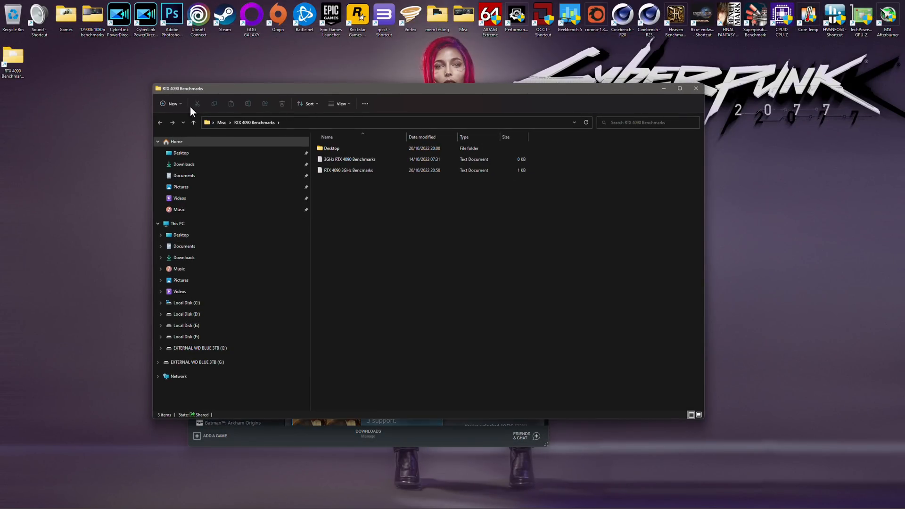
{"action": "mouse_move", "coordinate": [348, 170]}
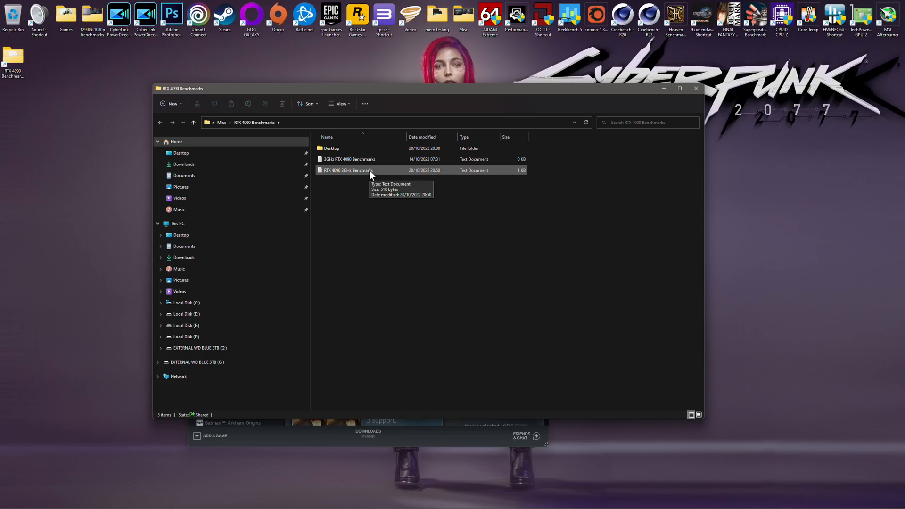
{"action": "double_click", "coordinate": [348, 169]}
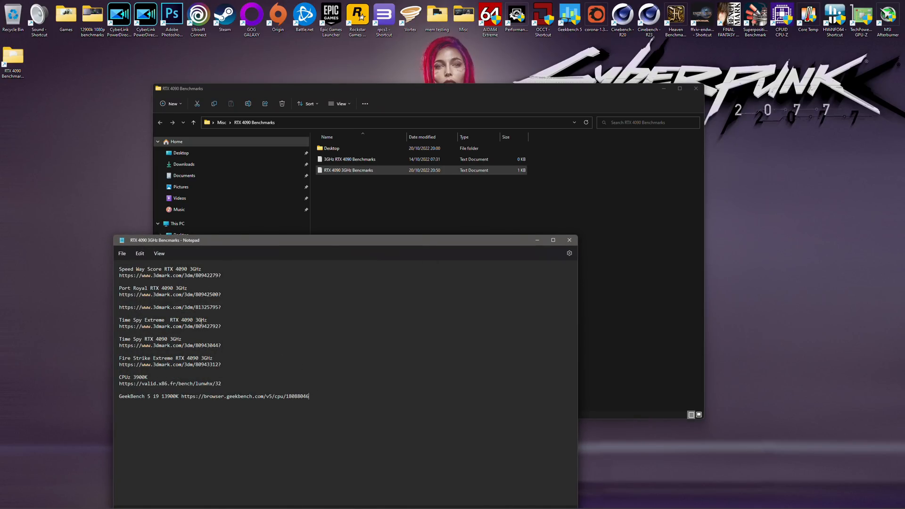
{"action": "key", "text": "Enter"}
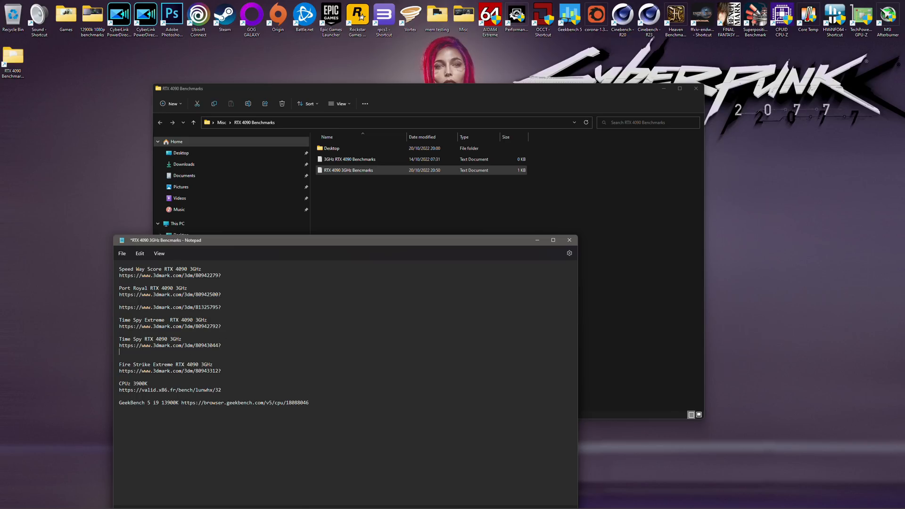
{"action": "type", "text": "https://www.3dmark.com/3dm/81444736?"}
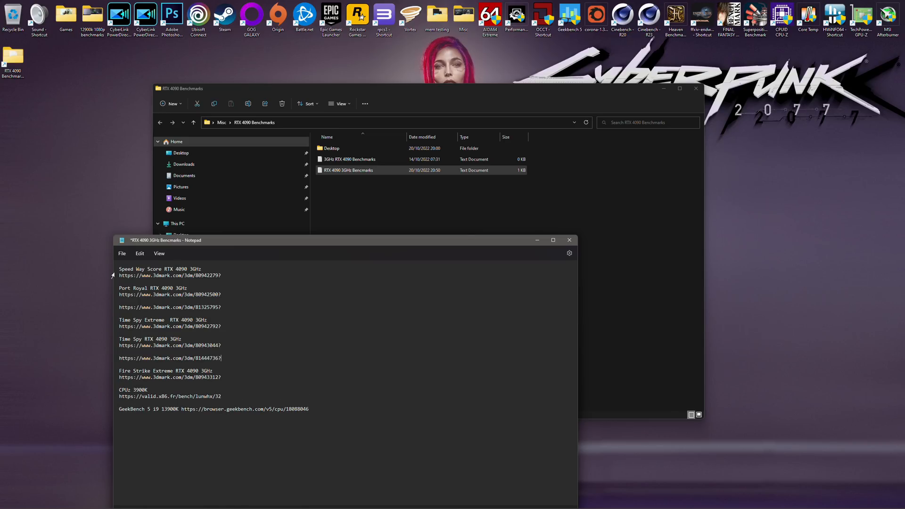
{"action": "key", "text": "ctrl+s"}
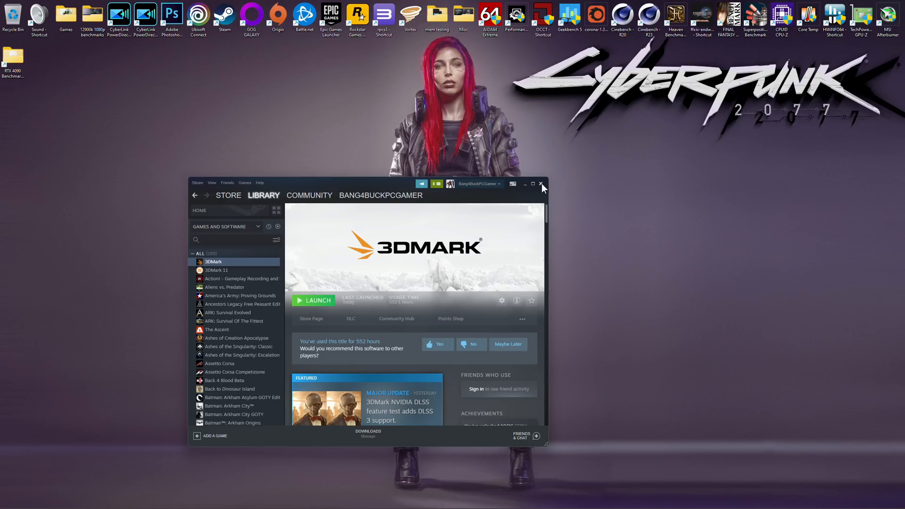
Close Steam's 3DMark library window from its title bar.
{"action": "left_click", "coordinate": [542, 183]}
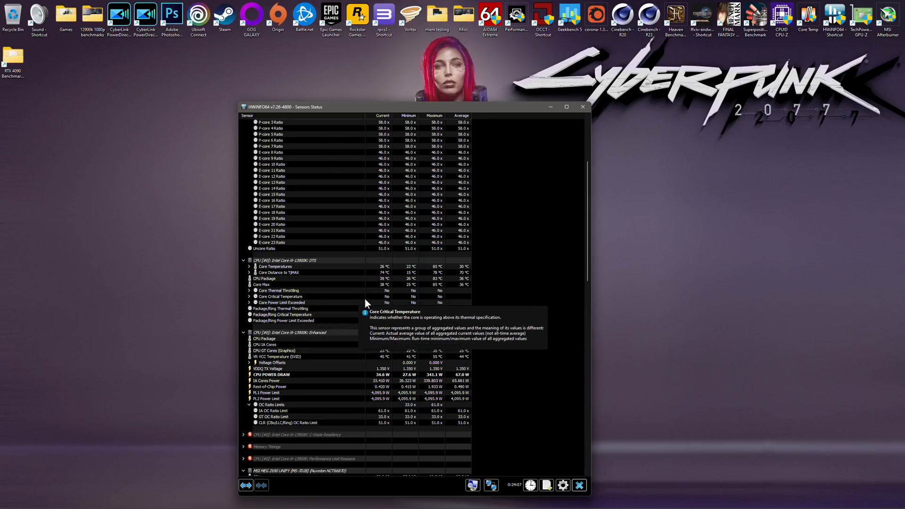
{"action": "mouse_move", "coordinate": [355, 298]}
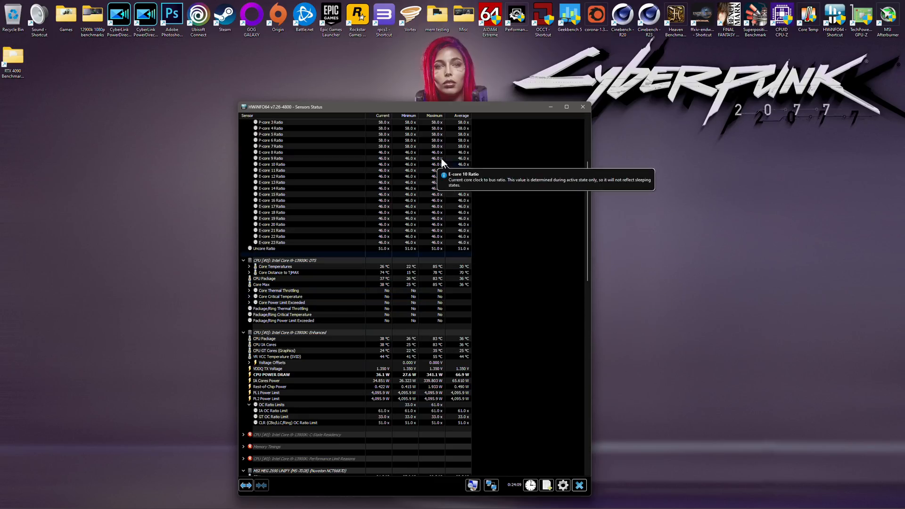
{"action": "mouse_move", "coordinate": [442, 285]}
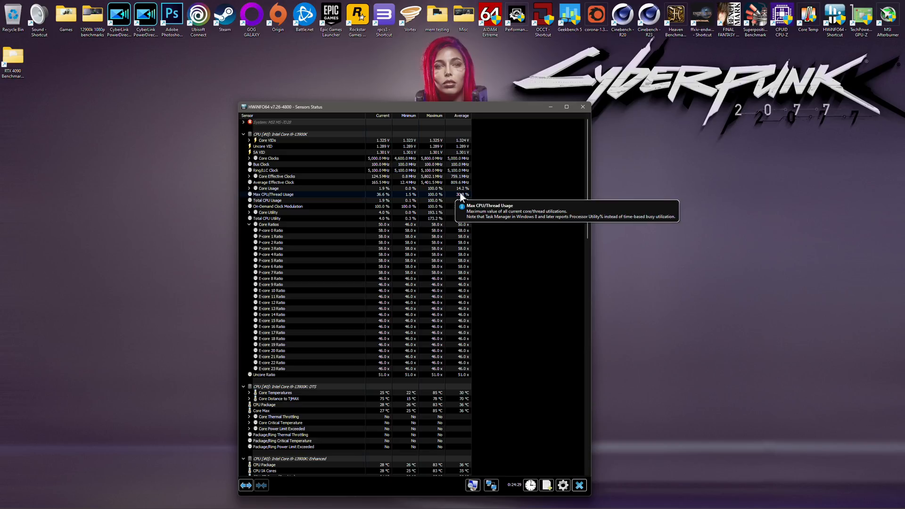
{"action": "mouse_move", "coordinate": [409, 221]}
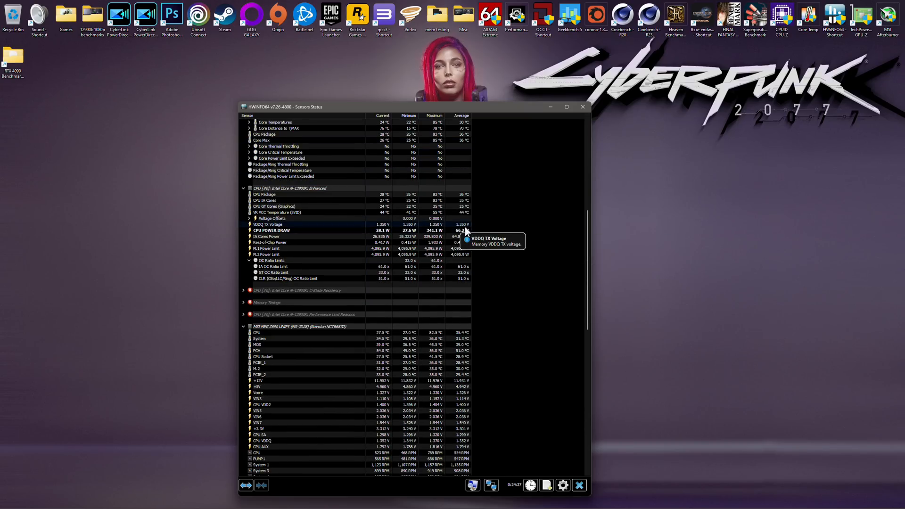
Scroll down through HWiNFO64's CPU, motherboard and GPU sensor readings.
{"action": "scroll", "scroll_direction": "down", "scroll_amount": 3}
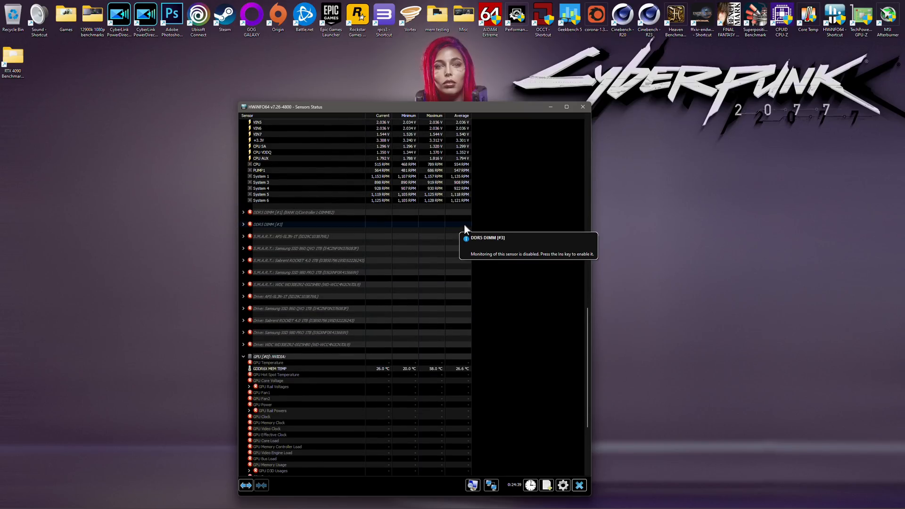
{"action": "scroll", "scroll_direction": "down", "scroll_amount": 3}
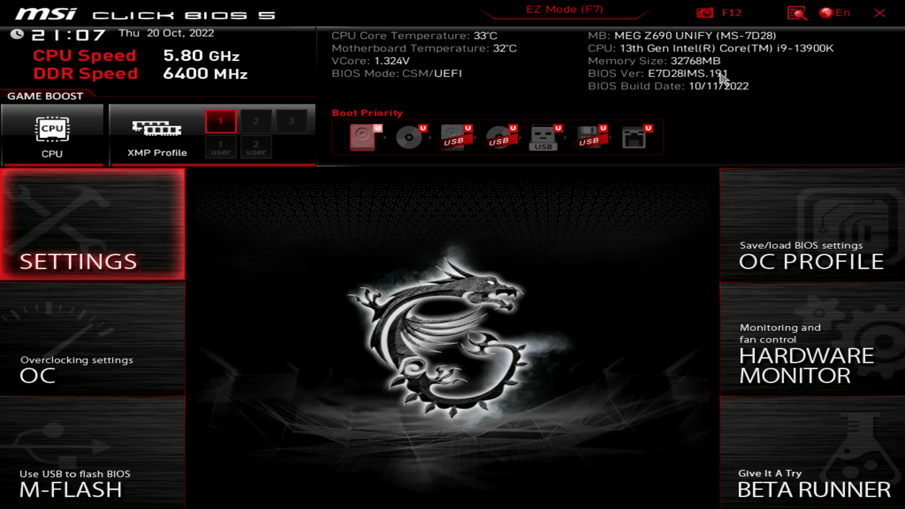
{"action": "mouse_move", "coordinate": [722, 82]}
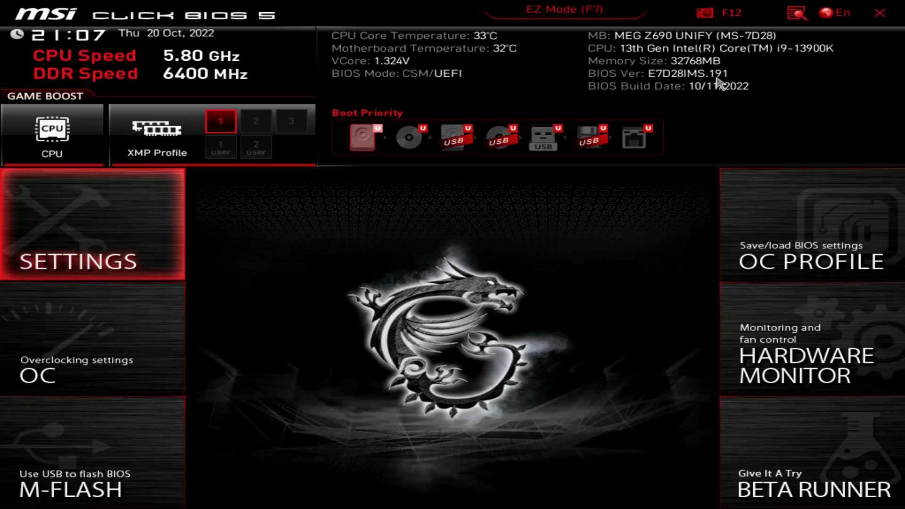
{"action": "mouse_move", "coordinate": [738, 93]}
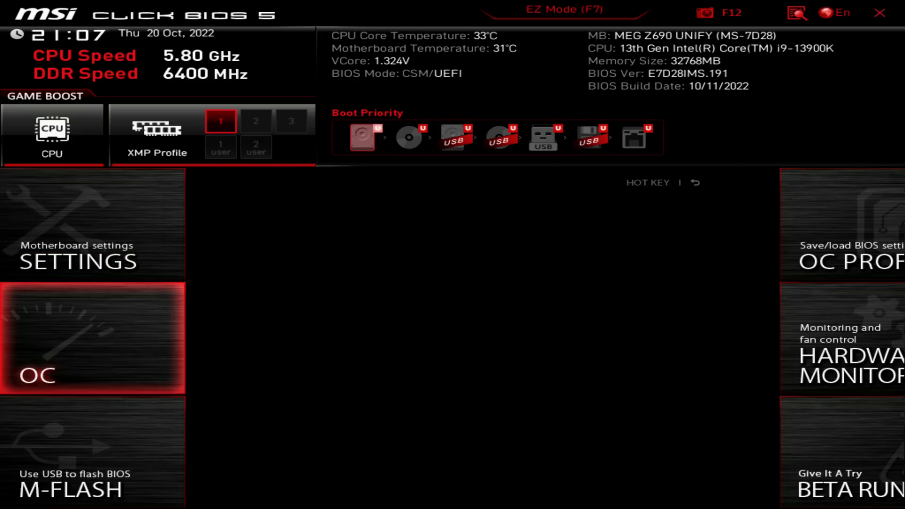
{"action": "left_click", "coordinate": [38, 375]}
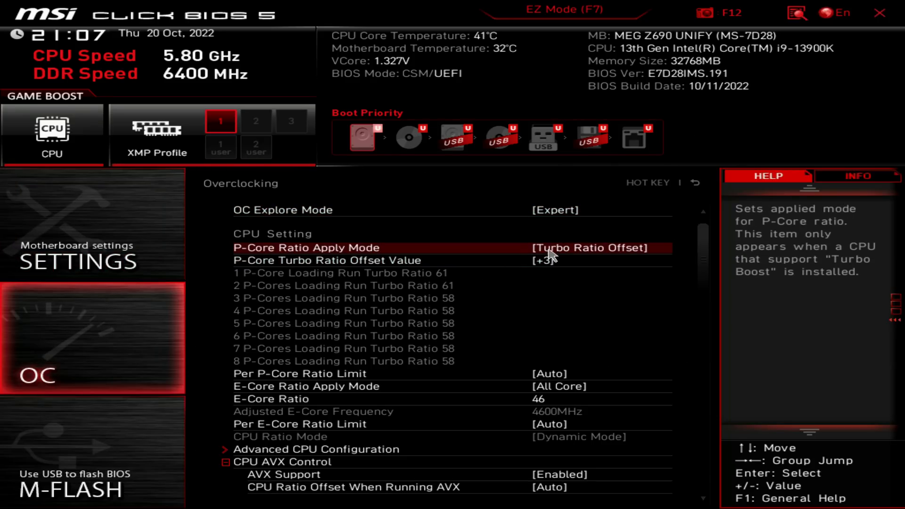
{"action": "mouse_move", "coordinate": [588, 255]}
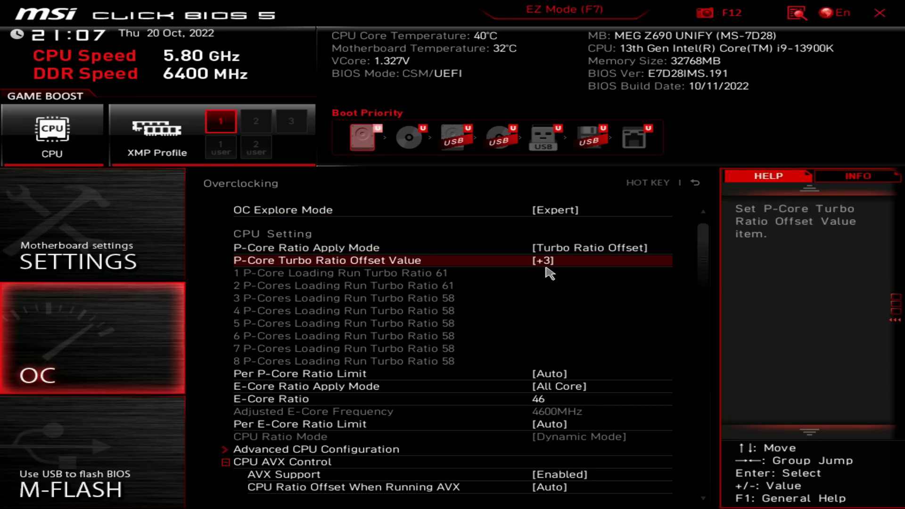
{"action": "mouse_move", "coordinate": [438, 298]}
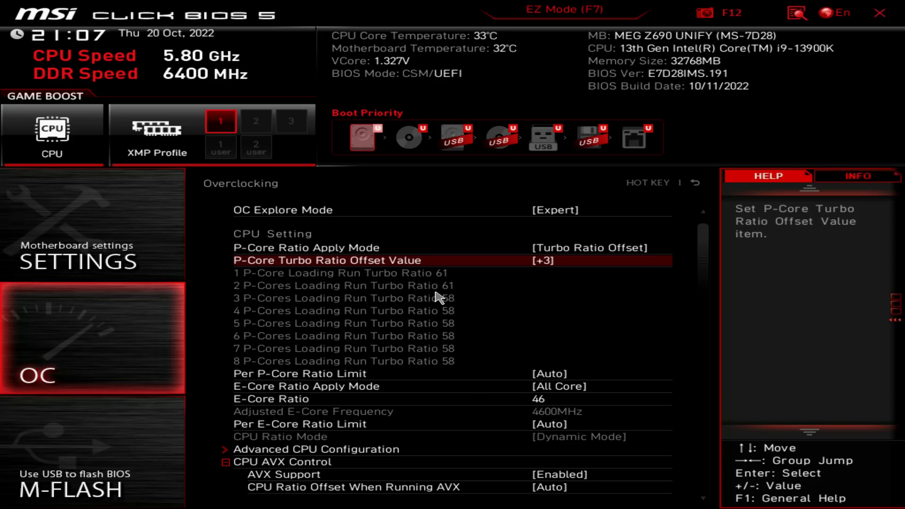
{"action": "mouse_move", "coordinate": [458, 293]}
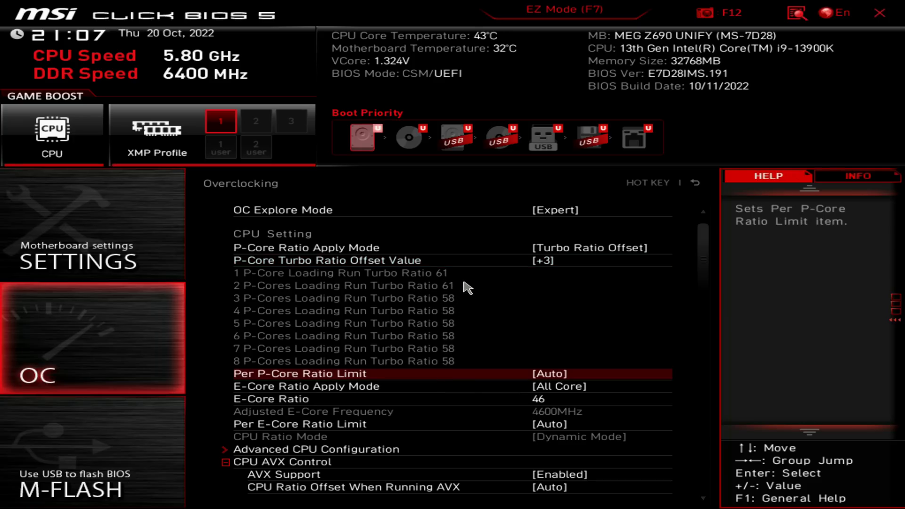
{"action": "left_click", "coordinate": [439, 260]}
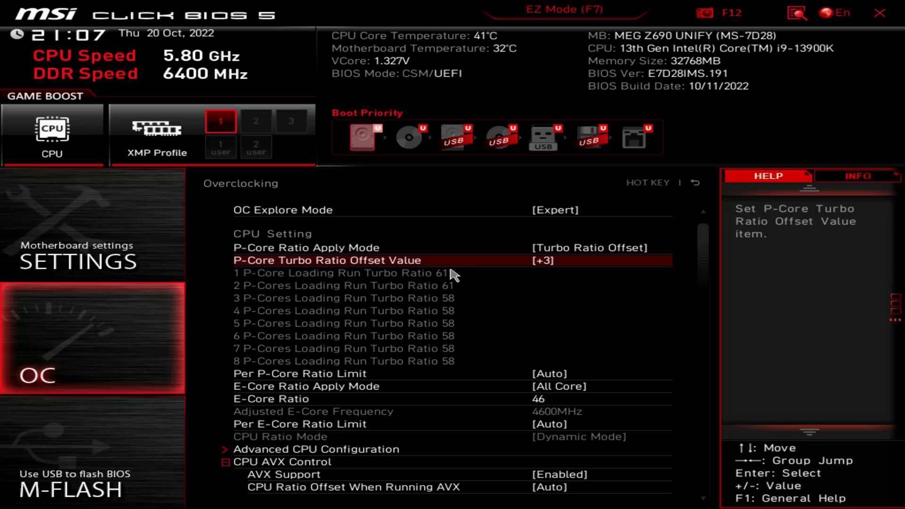
{"action": "mouse_move", "coordinate": [470, 265]}
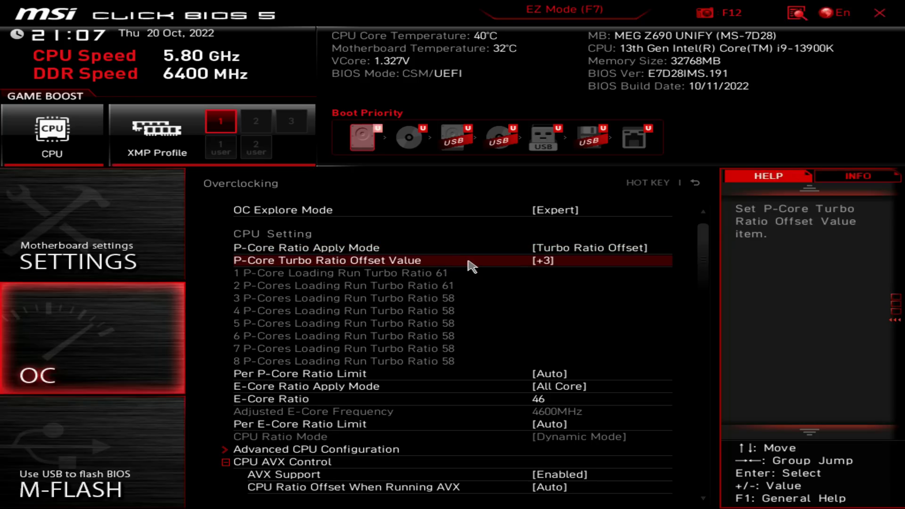
{"action": "mouse_move", "coordinate": [491, 273]}
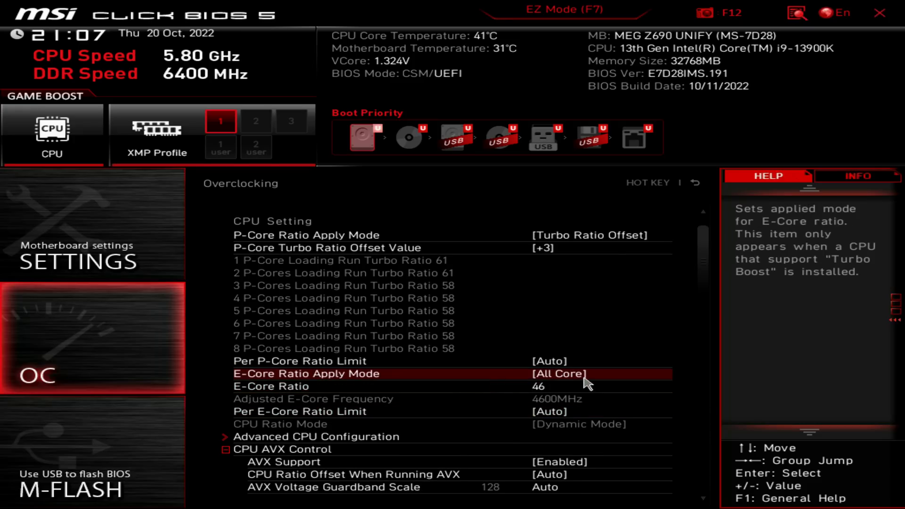
{"action": "mouse_move", "coordinate": [584, 411]}
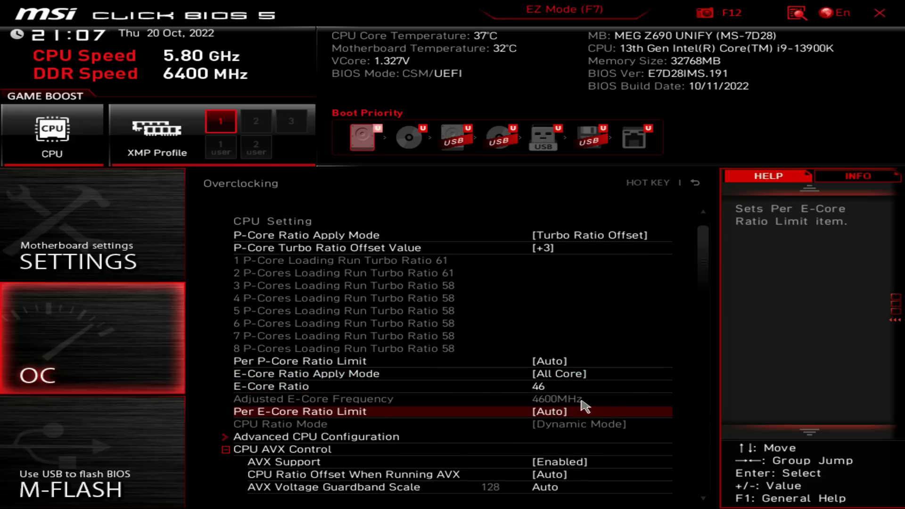
{"action": "scroll", "scroll_direction": "down", "scroll_amount": 3}
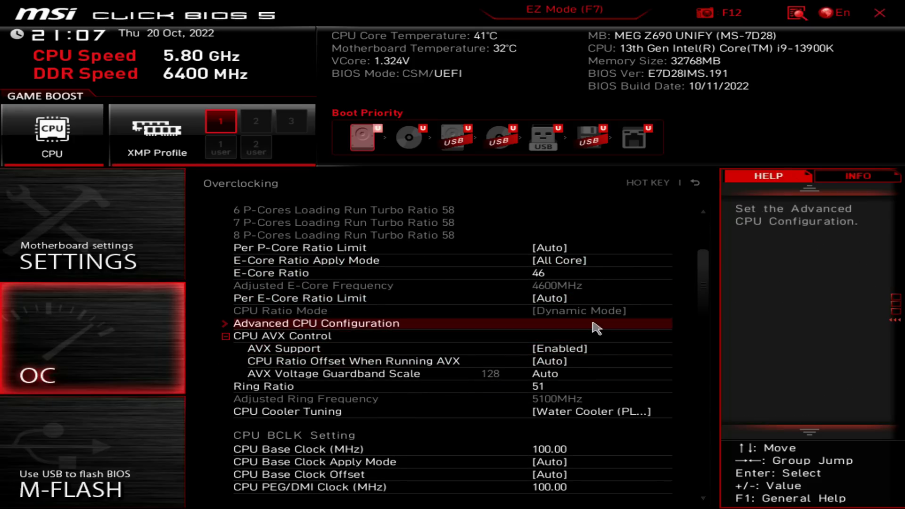
{"action": "mouse_move", "coordinate": [557, 368]}
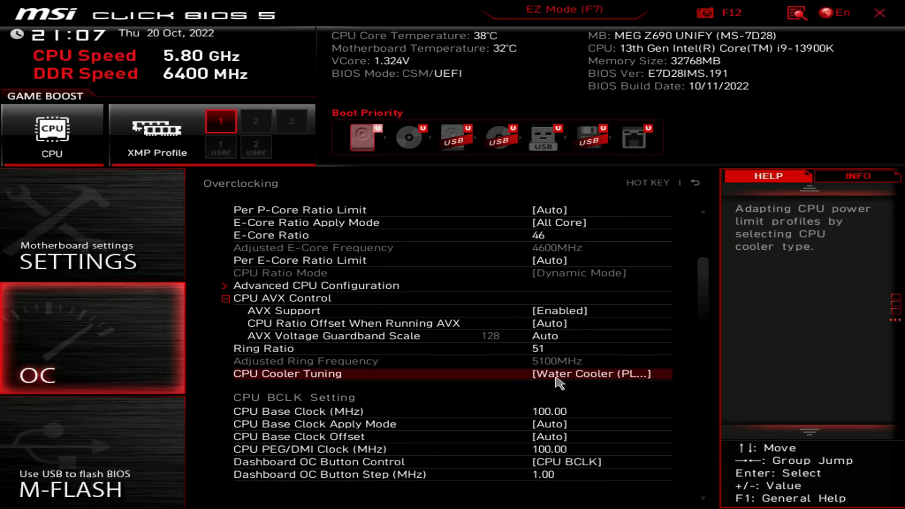
{"action": "mouse_move", "coordinate": [465, 388]}
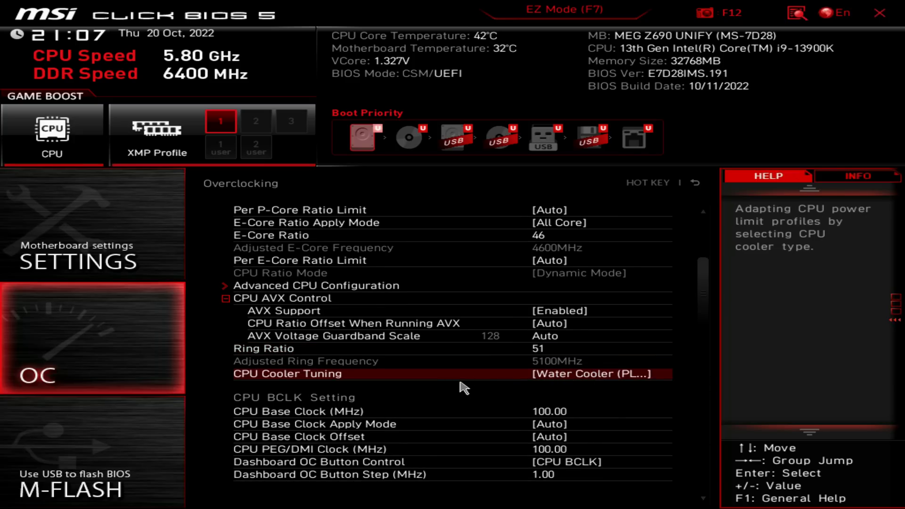
{"action": "mouse_move", "coordinate": [501, 375]}
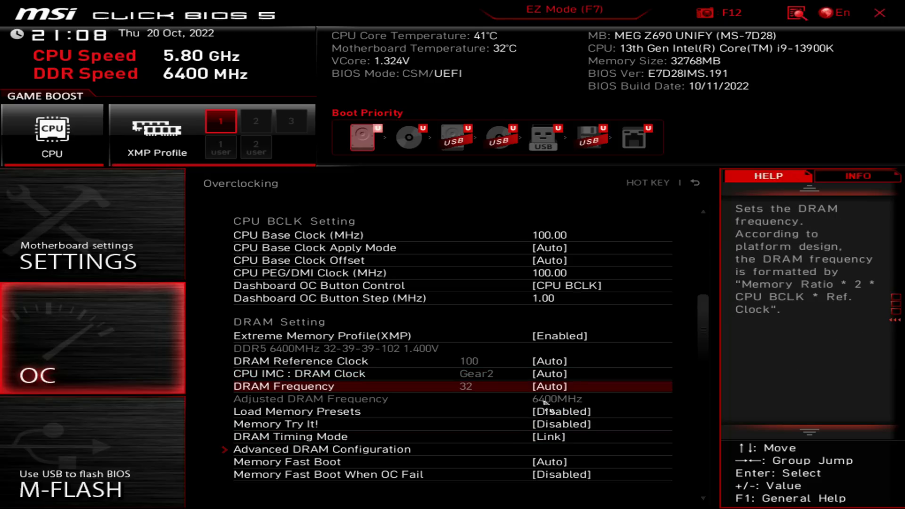
{"action": "scroll", "scroll_direction": "down", "scroll_amount": 3}
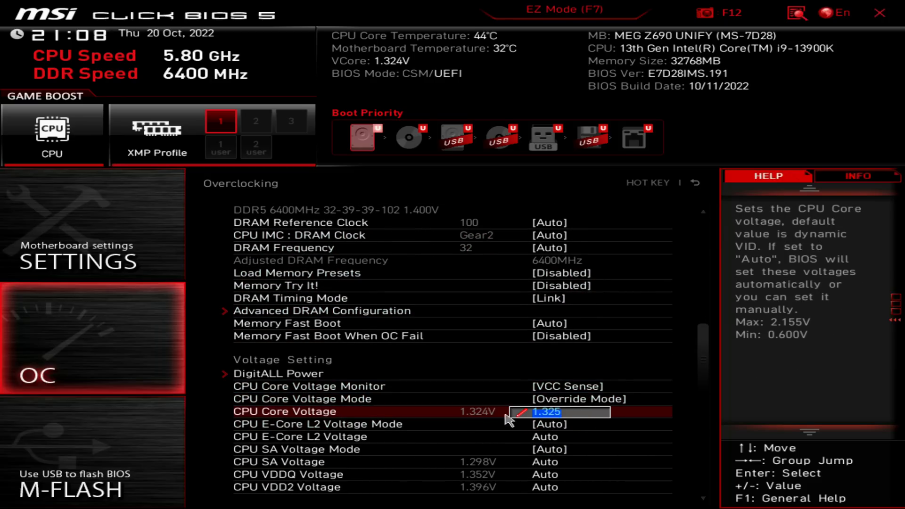
{"action": "left_click", "coordinate": [278, 373]}
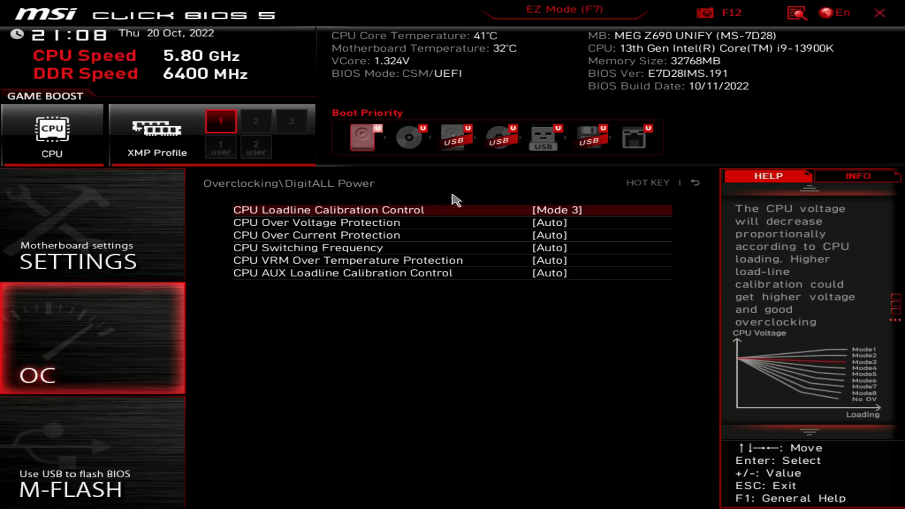
{"action": "mouse_move", "coordinate": [577, 219]}
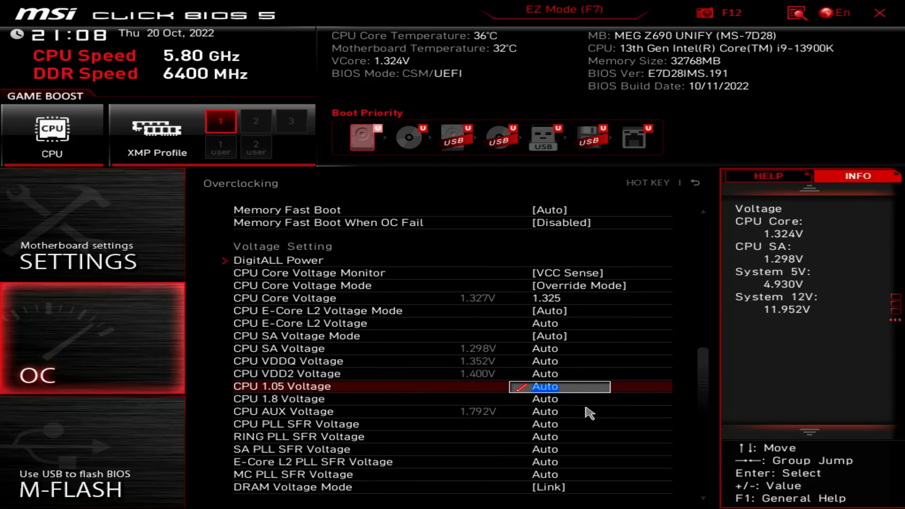
{"action": "scroll", "scroll_direction": "down", "scroll_amount": 3}
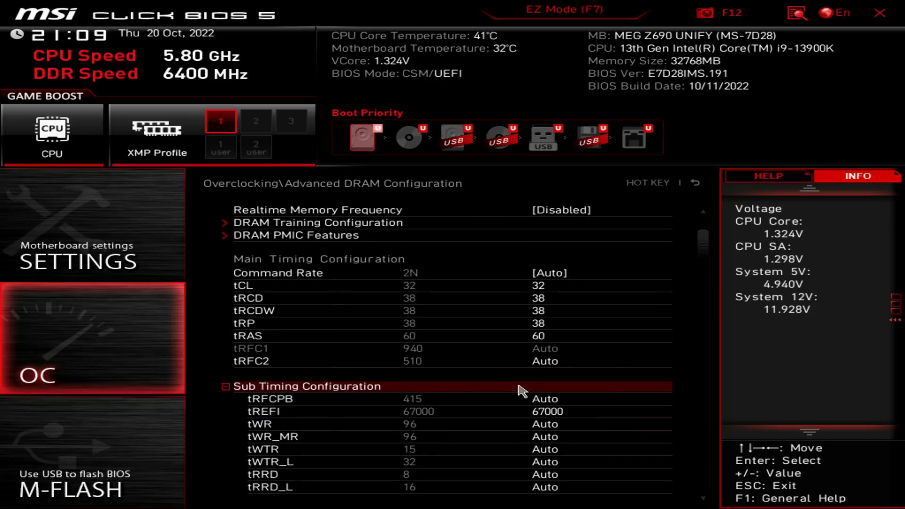
Select the tREFI sub-timing field, currently 67000, for editing.
{"action": "left_click", "coordinate": [545, 411]}
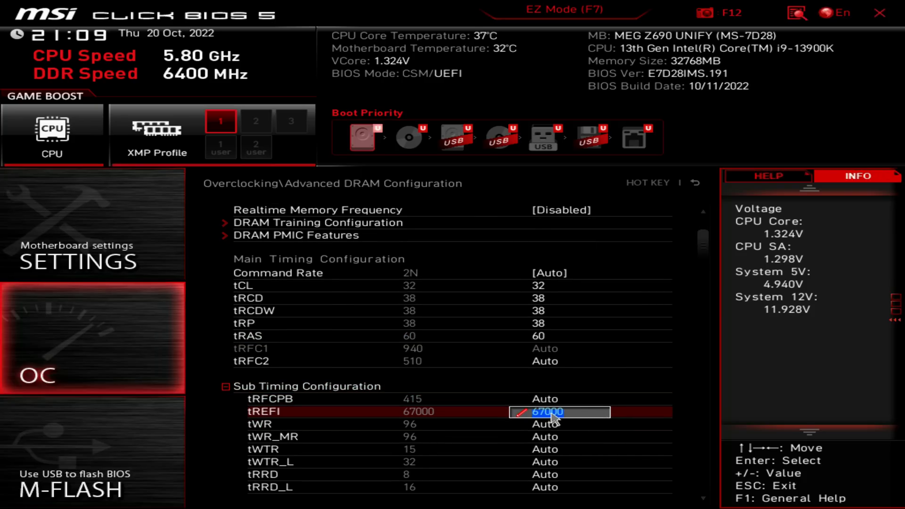